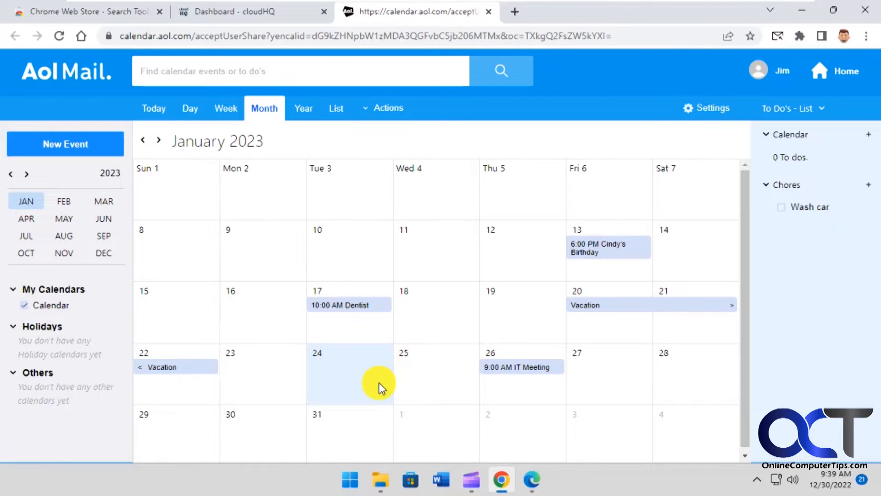
mouse_move(687, 73)
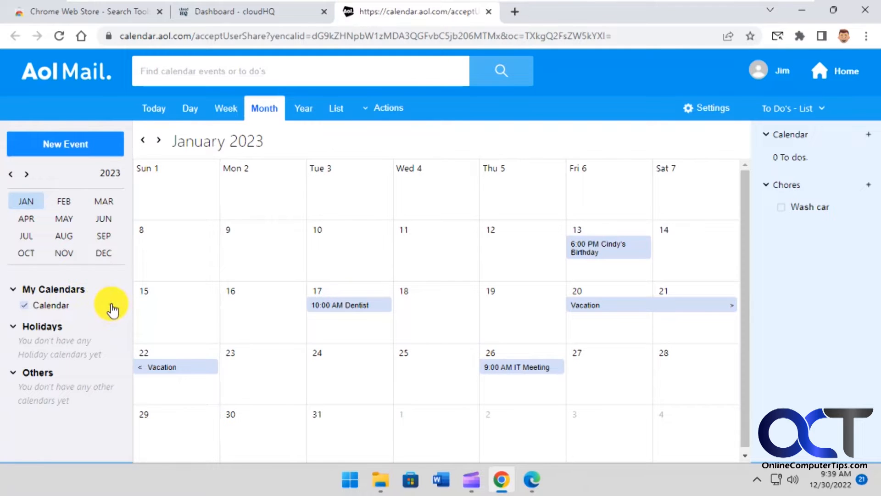
Step: Show the Calendar dropdown under My Calendars with Edit Calendar, Import and Export
click(110, 305)
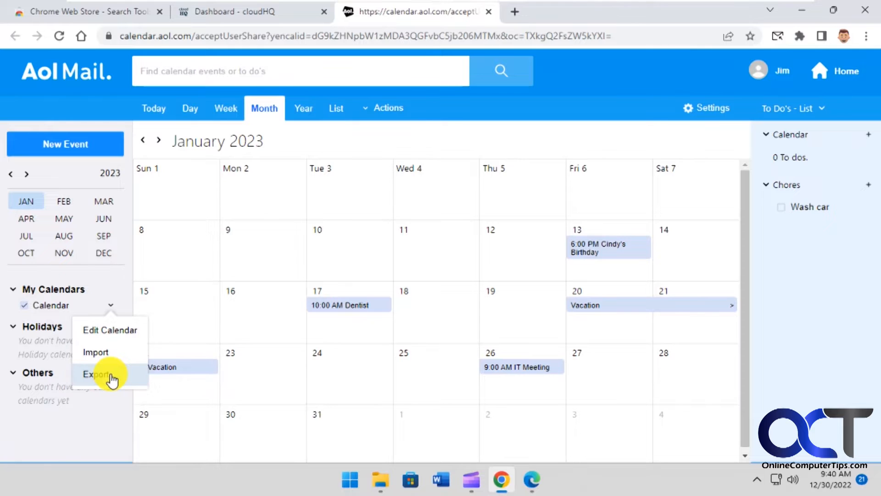
mouse_move(281, 267)
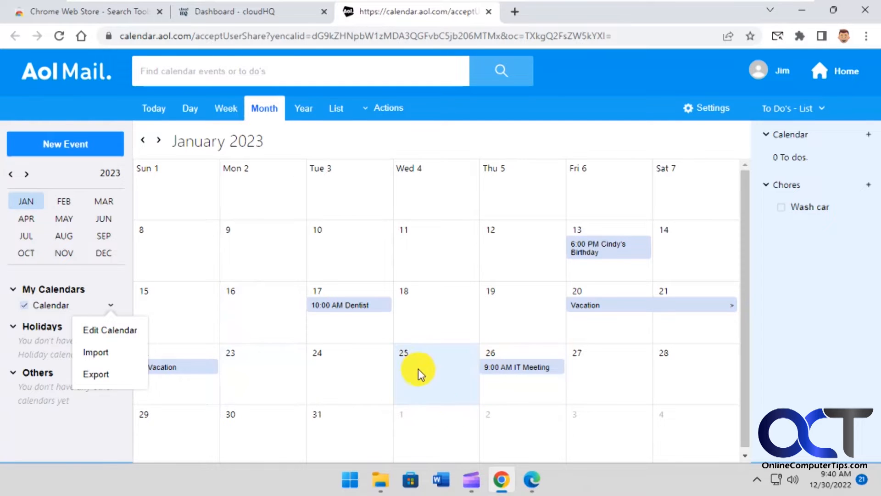
mouse_move(516, 394)
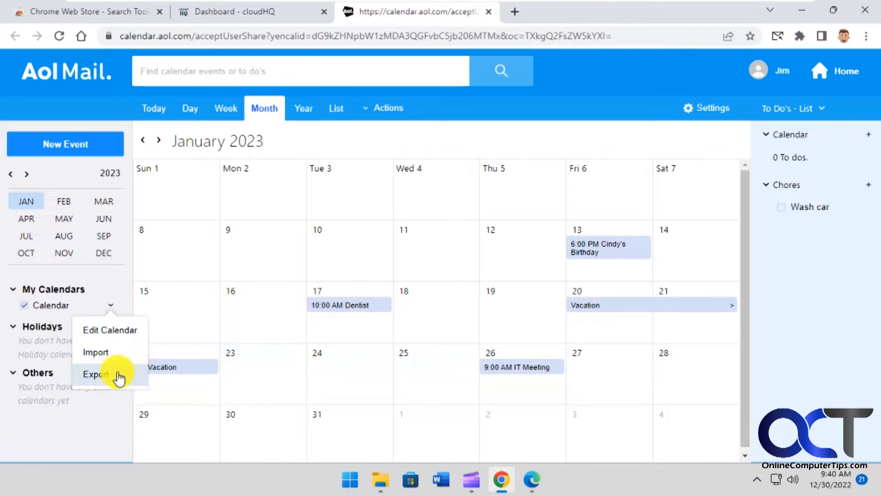
mouse_move(343, 399)
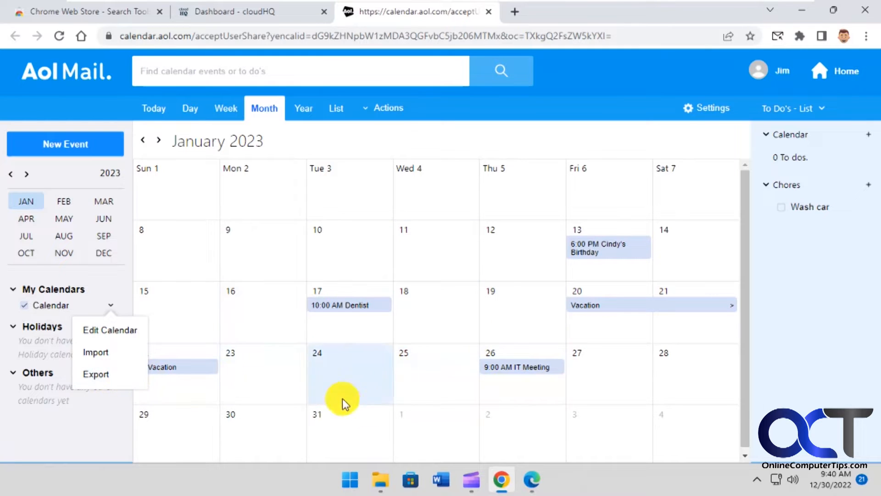
mouse_move(377, 356)
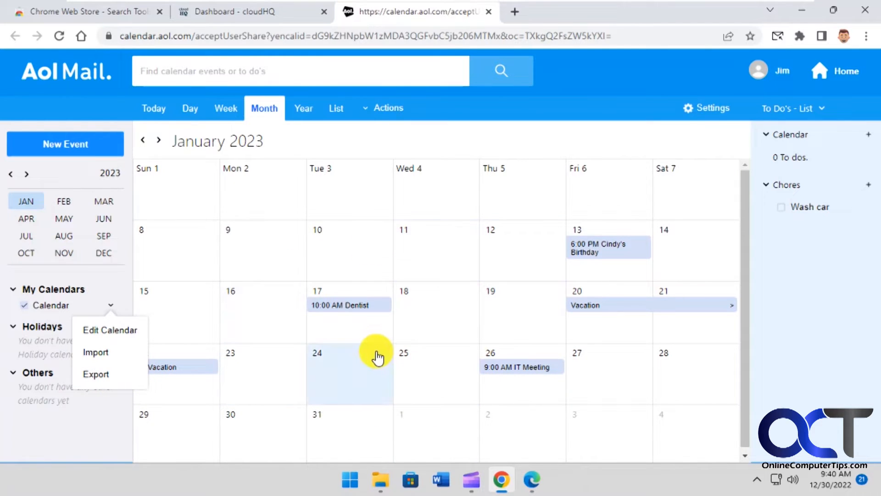
mouse_move(123, 376)
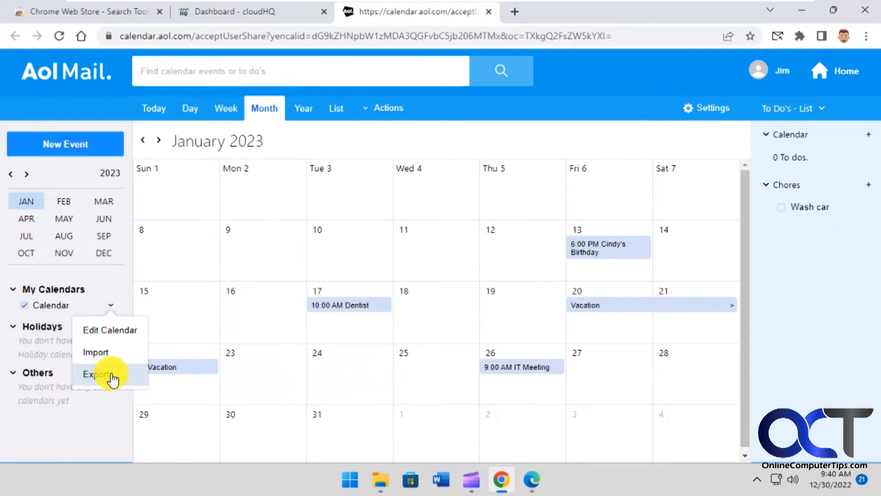
mouse_move(345, 371)
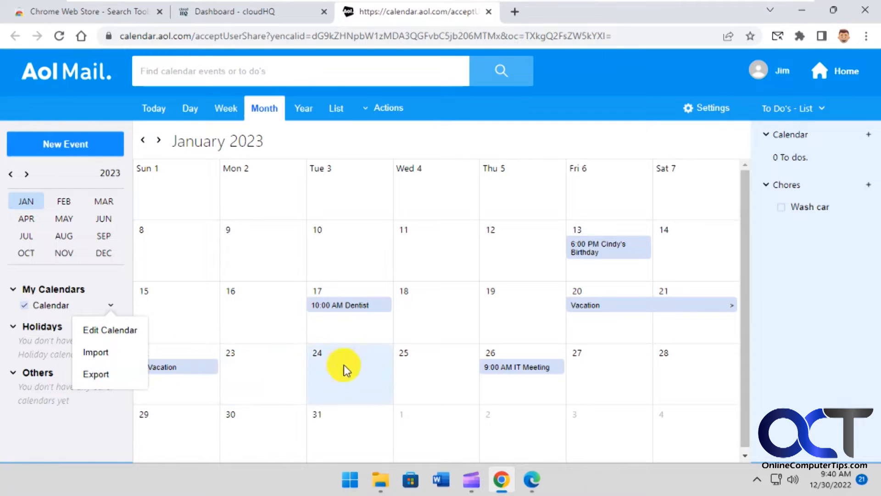
mouse_move(309, 368)
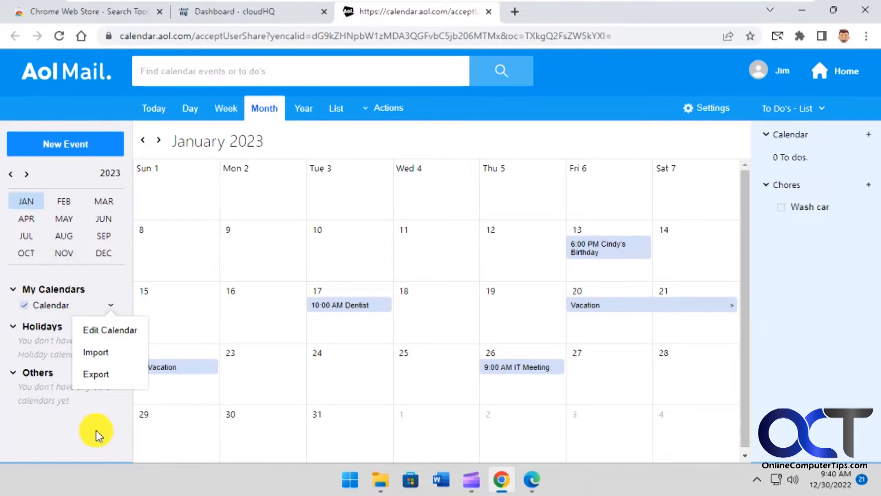
mouse_move(111, 330)
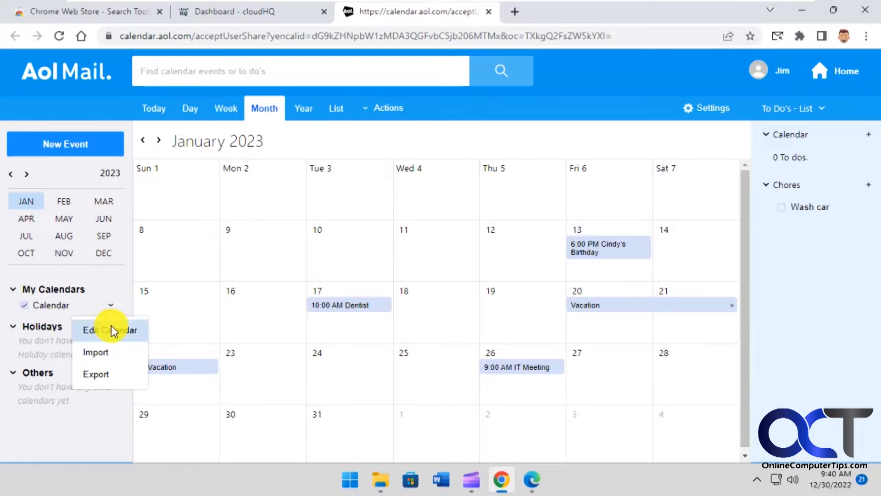
Step: In Edit Calendar, enable 'Enable my public calendar' with View events permission
click(111, 330)
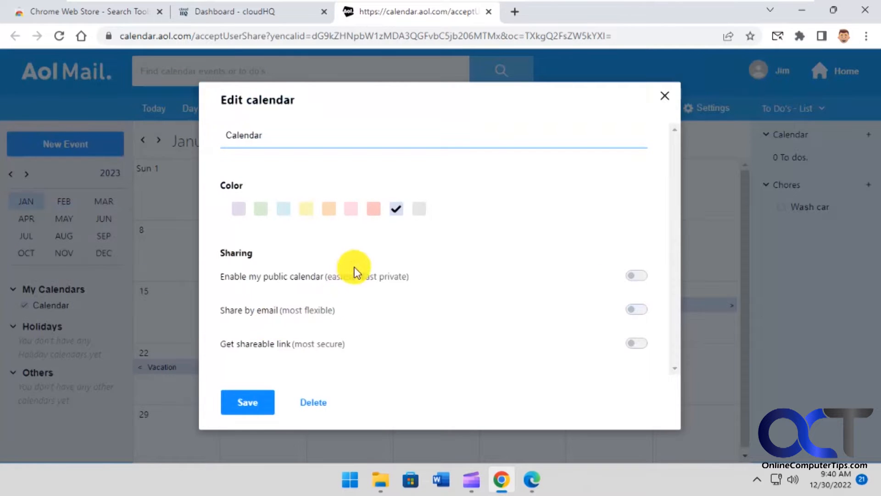
mouse_move(456, 323)
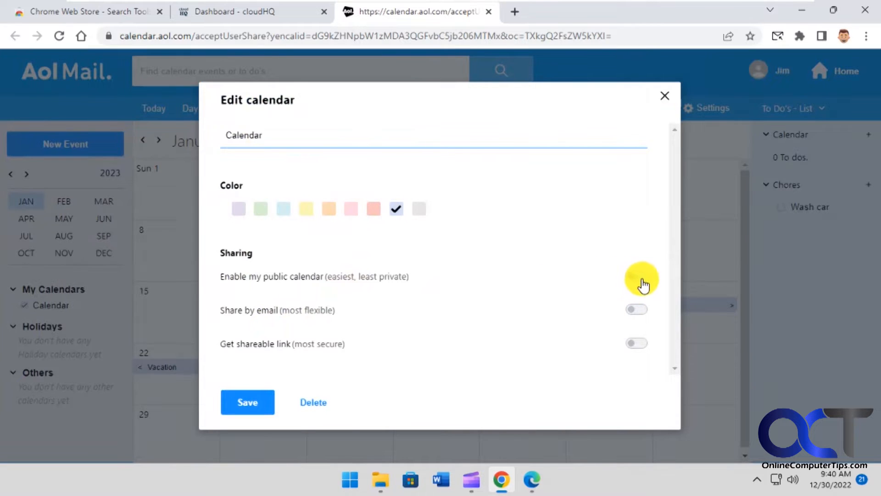
click(636, 282)
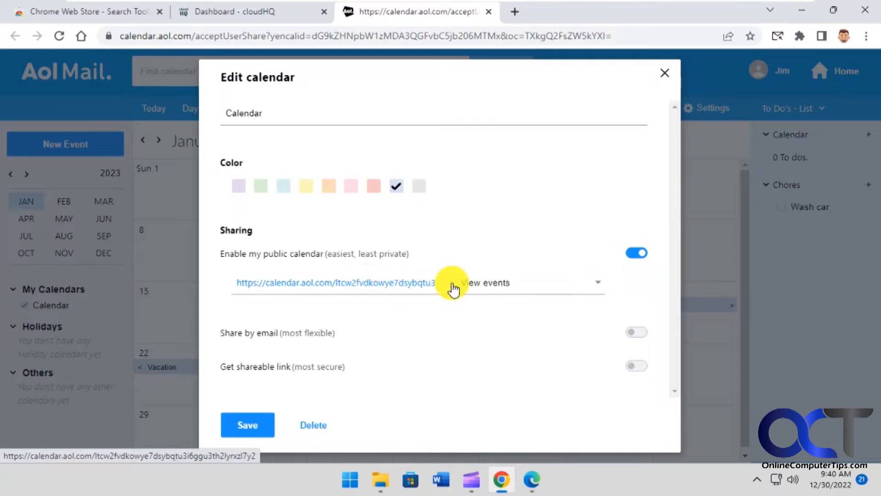
click(597, 282)
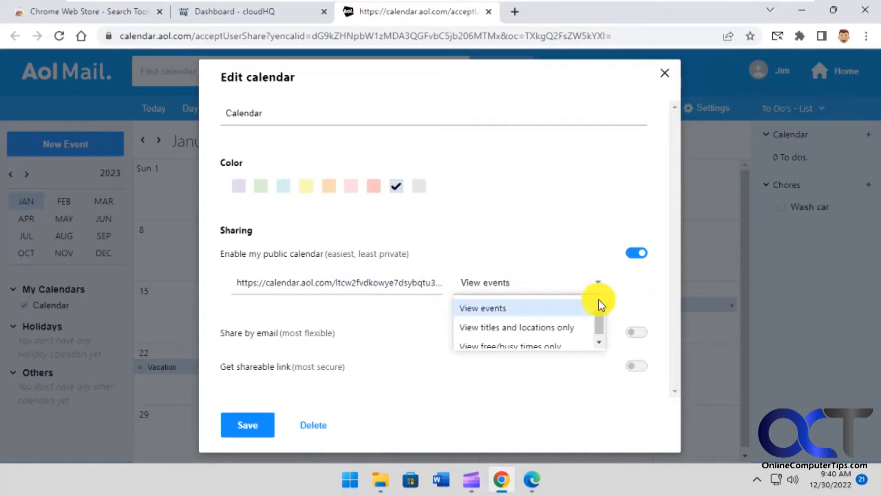
mouse_move(581, 231)
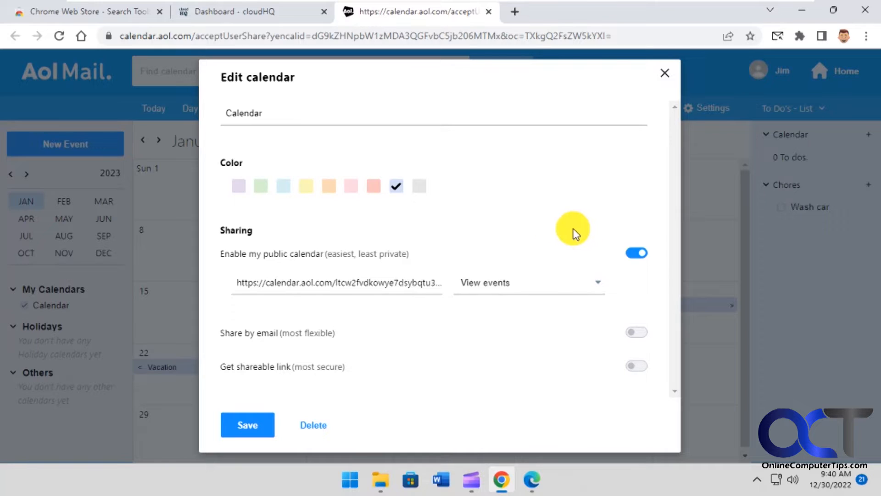
mouse_move(492, 213)
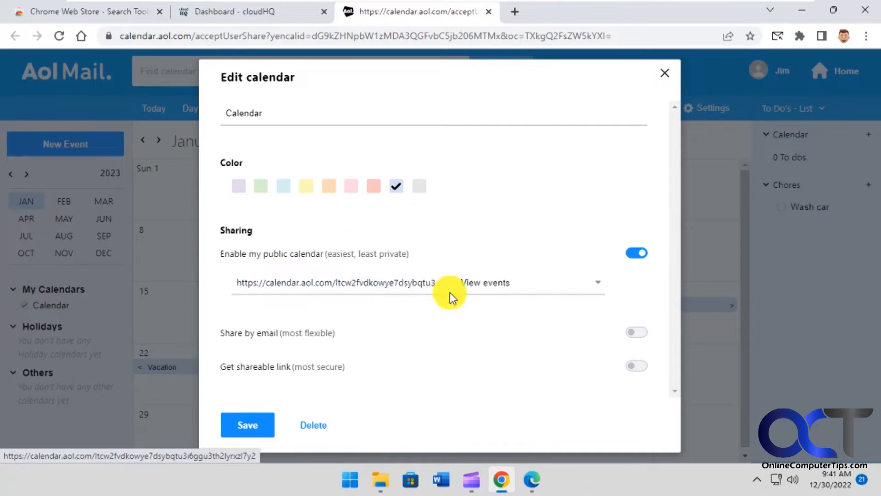
mouse_move(275, 289)
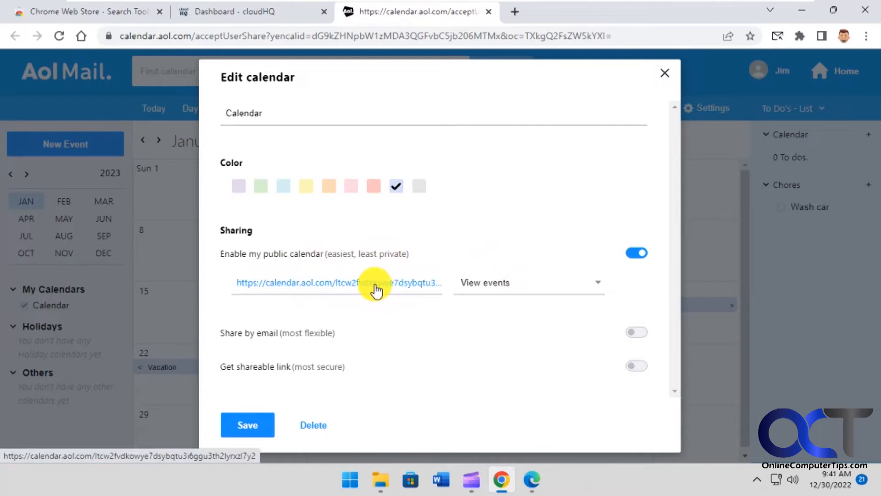
mouse_move(357, 289)
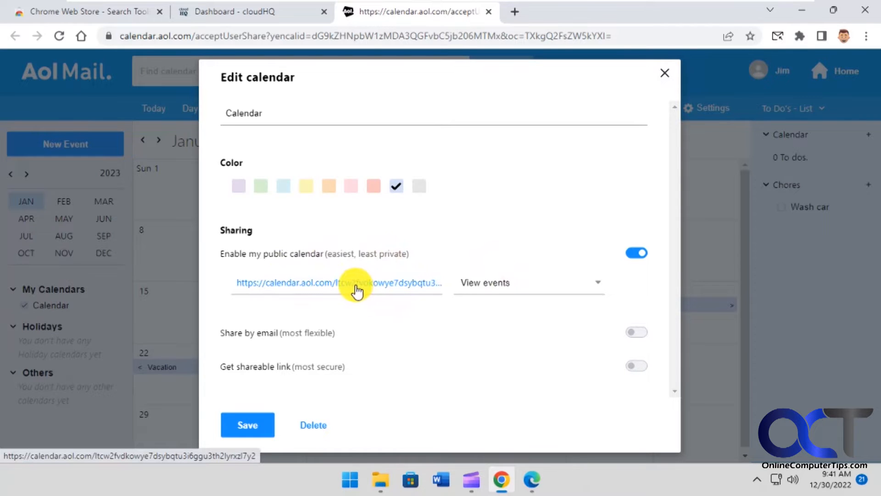
mouse_move(463, 304)
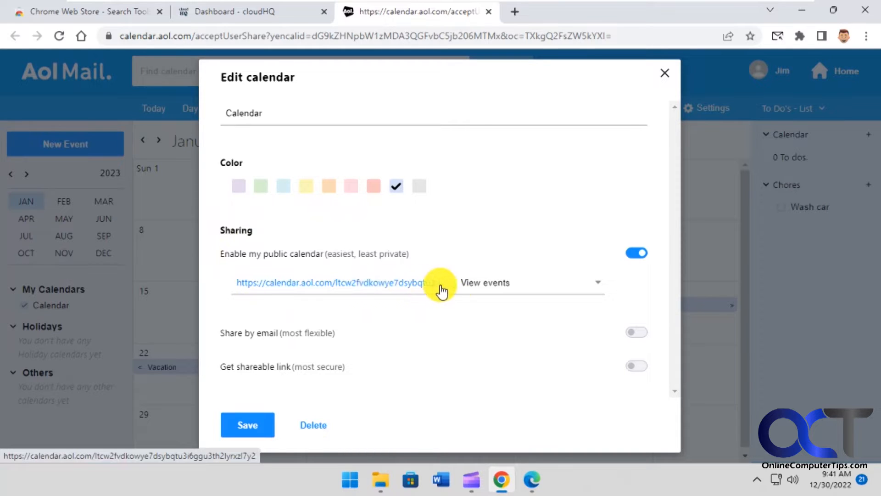
mouse_move(500, 286)
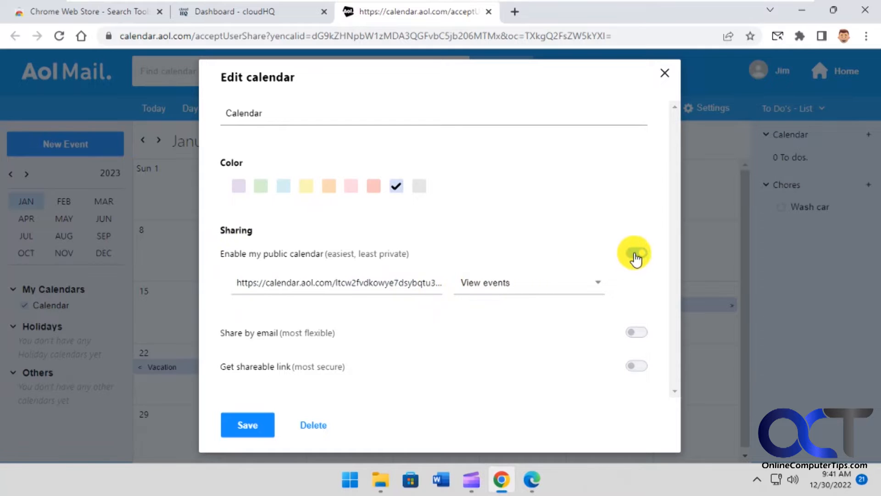
Step: Disable the public calendar and scroll down to the HTML and ICS shareable links
click(636, 366)
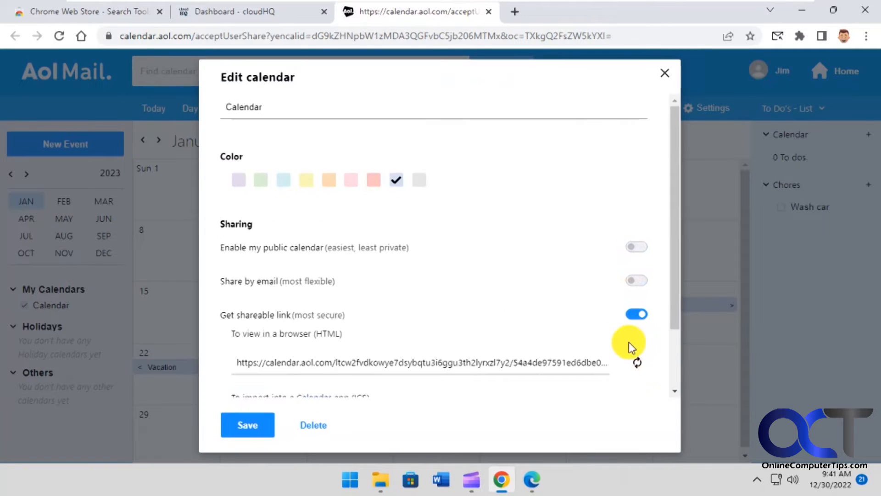
scroll(down, 3)
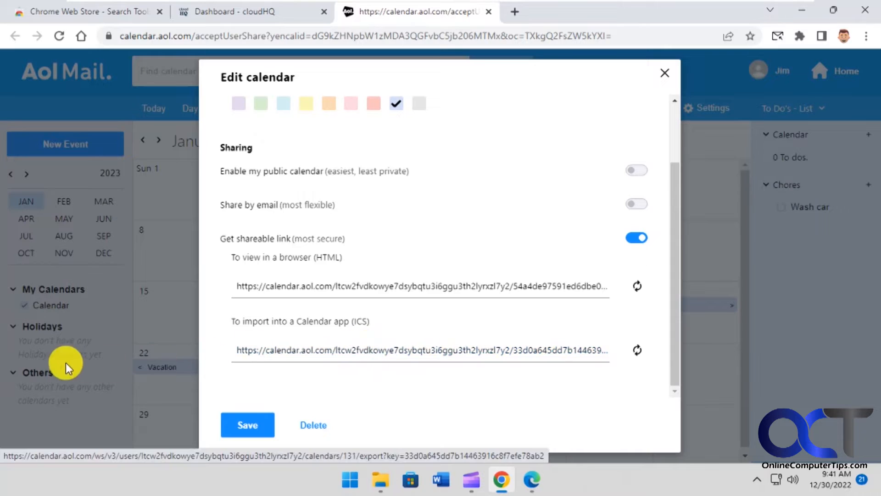
mouse_move(420, 350)
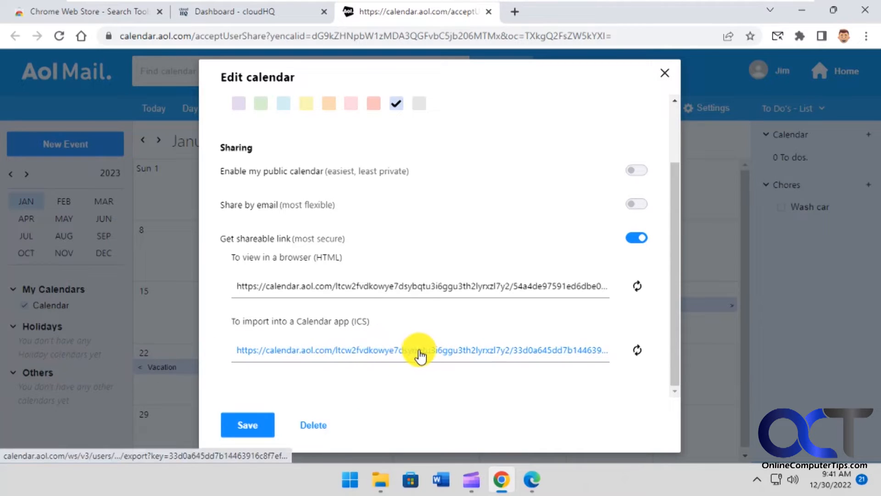
mouse_move(424, 357)
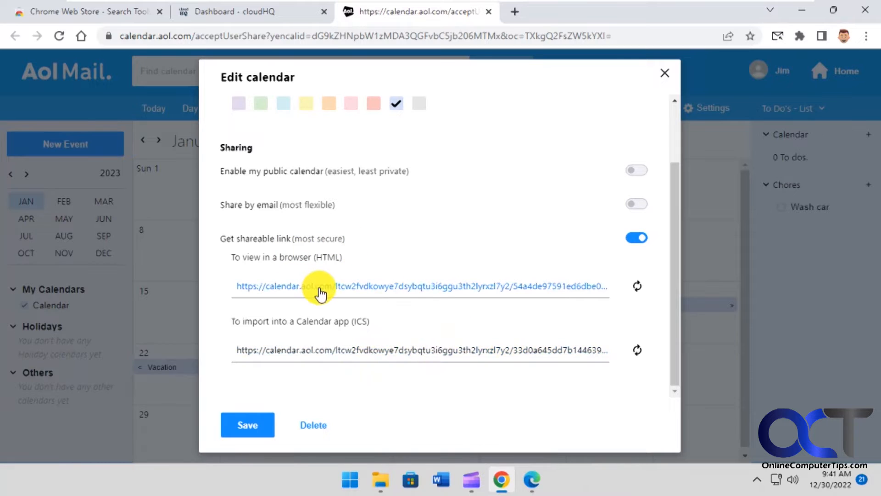
mouse_move(360, 284)
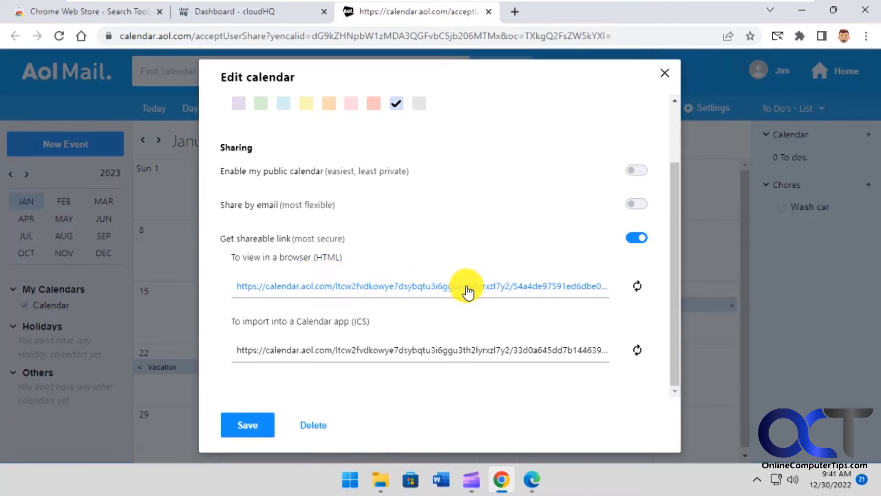
mouse_move(545, 288)
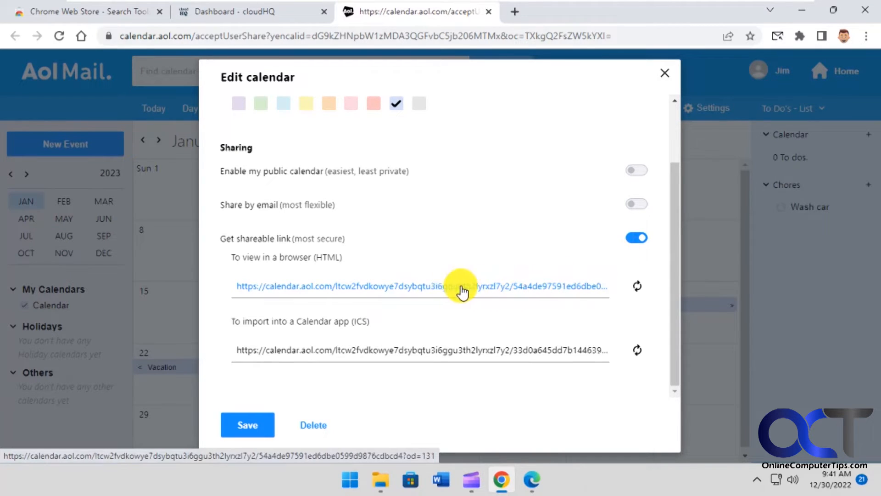
mouse_move(436, 351)
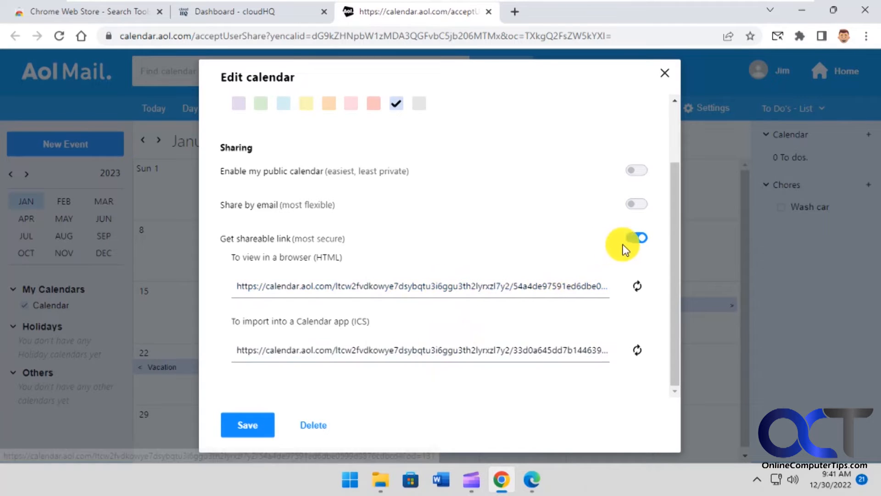
click(637, 237)
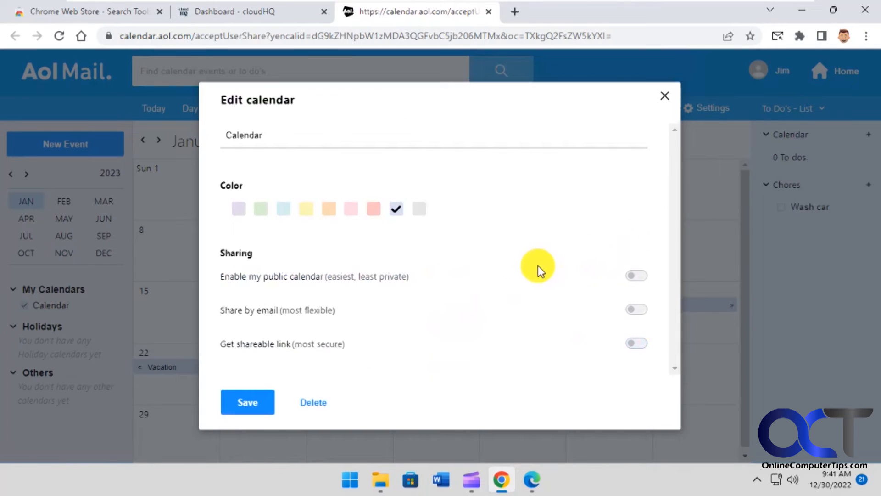
mouse_move(362, 315)
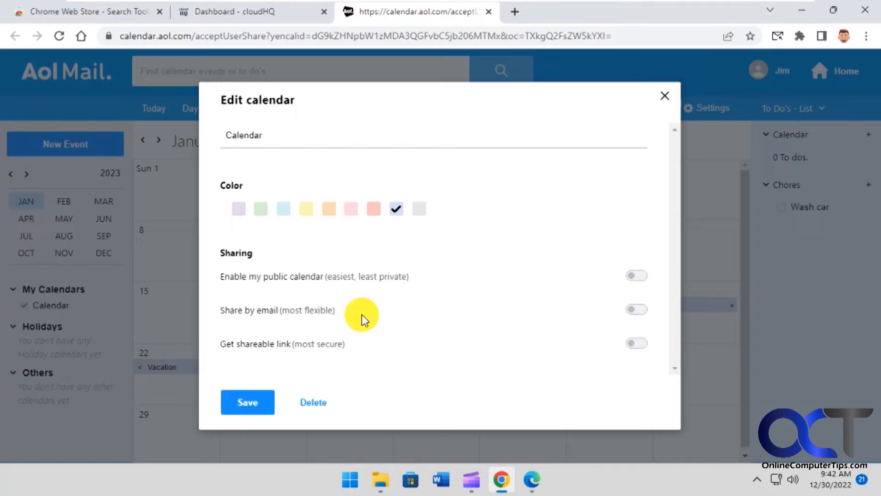
mouse_move(271, 313)
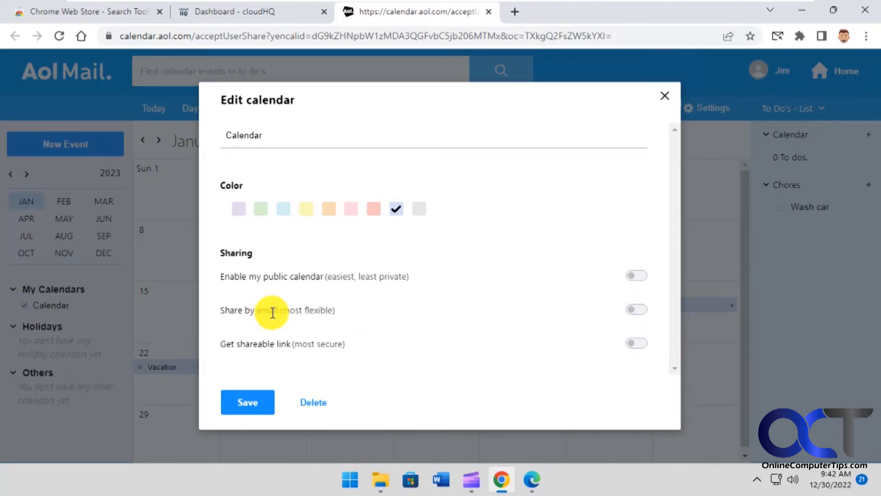
mouse_move(621, 310)
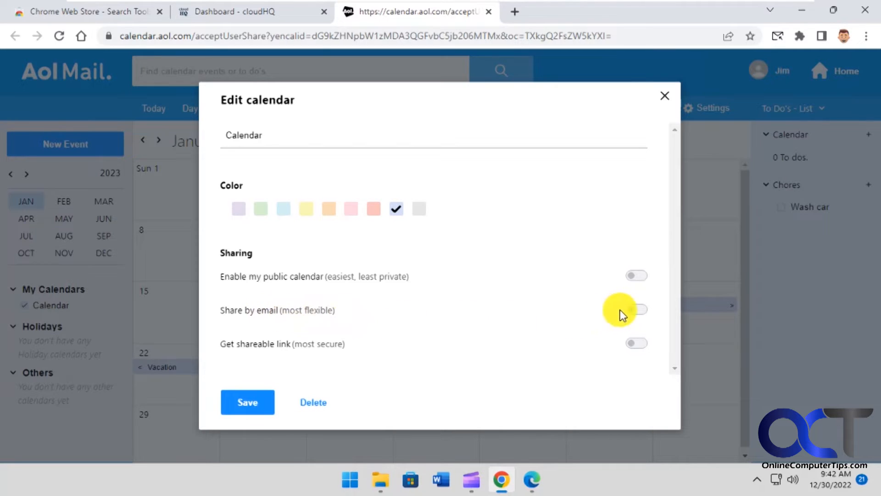
click(636, 310)
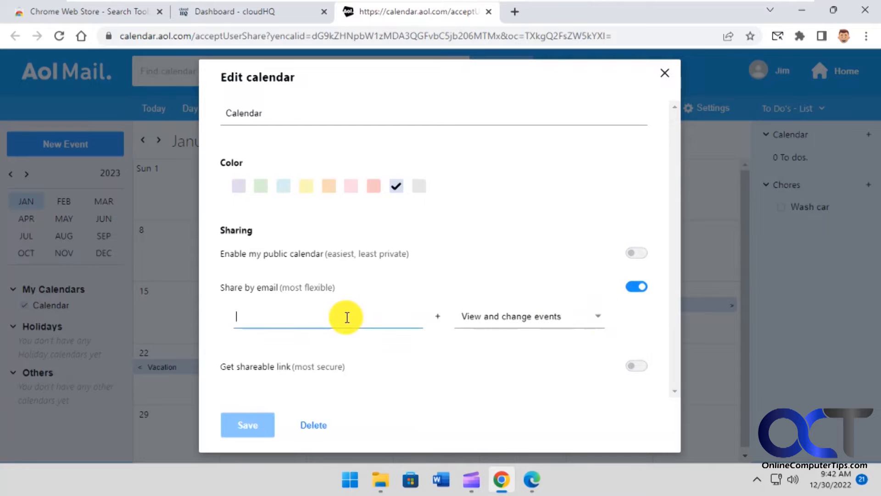
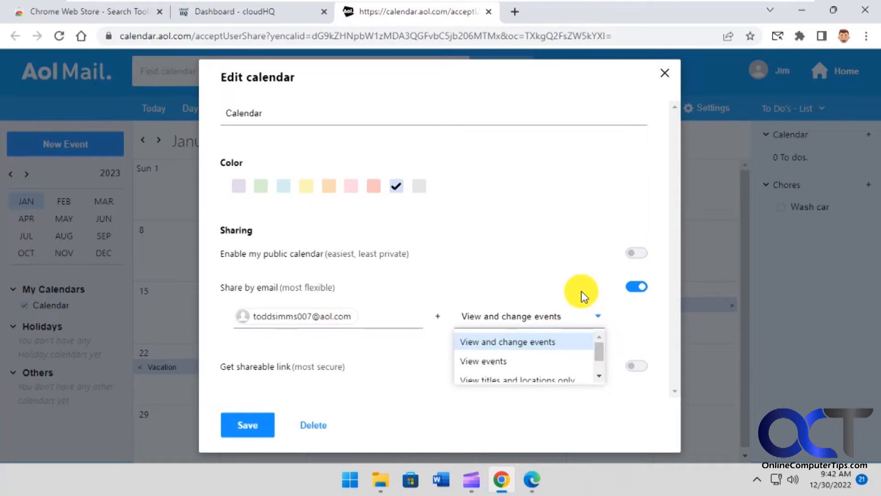
click(508, 341)
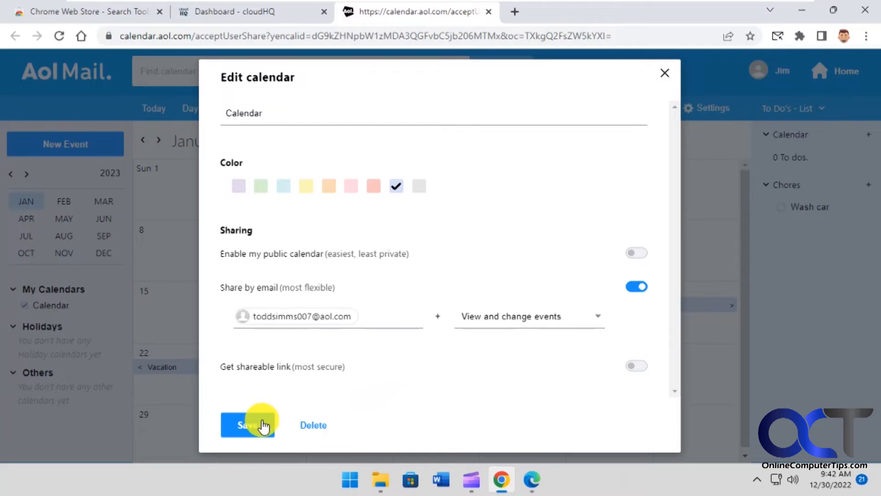
click(247, 424)
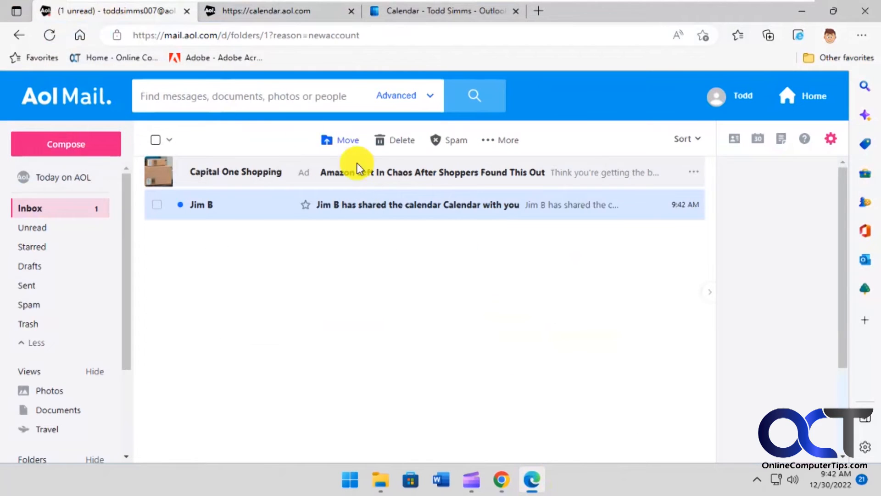
Step: Open the 'has shared the calendar' email and accept it with Add Calendar
click(418, 204)
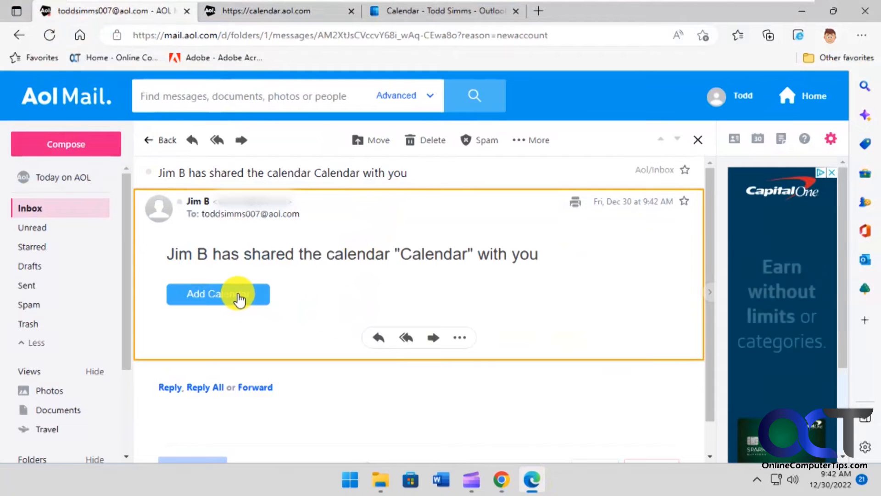
mouse_move(230, 293)
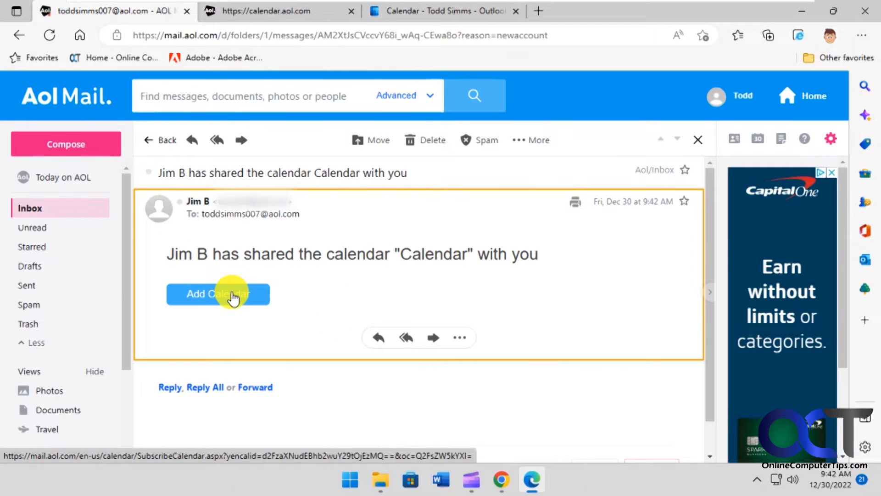
click(218, 293)
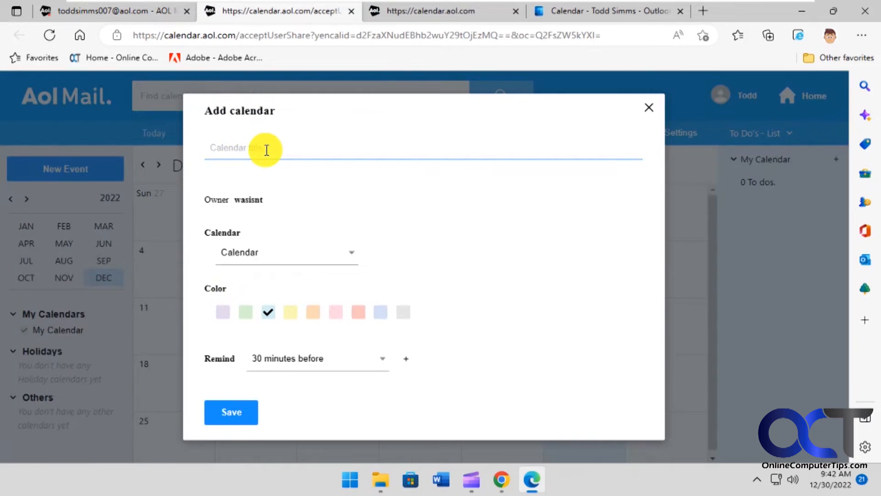
Step: Save the shared calendar as 'Jims Calendar' with the red colour
text(Jims Cal)
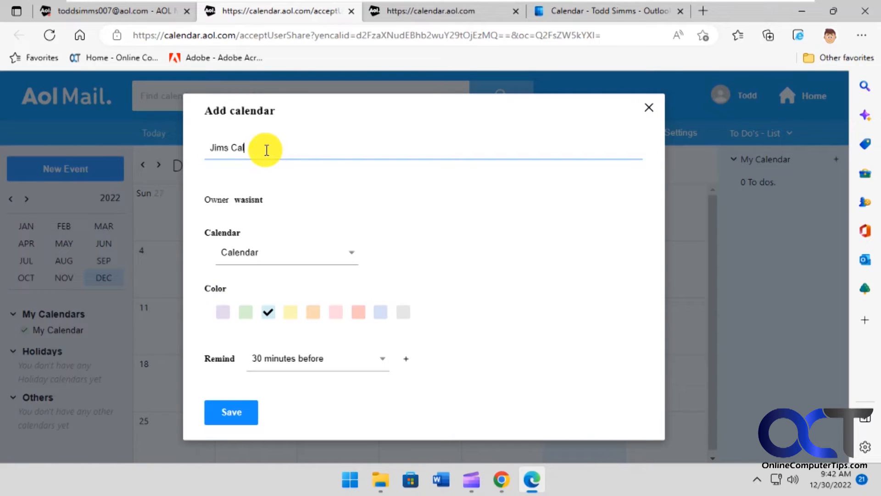
text(endar)
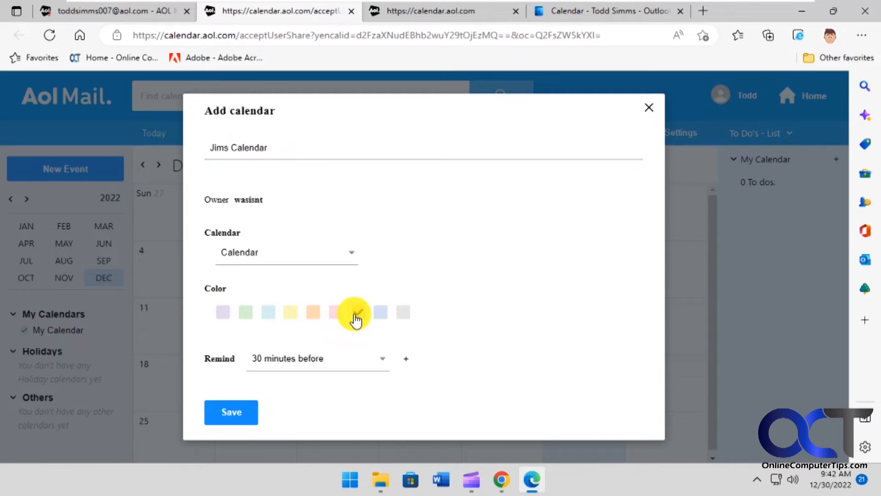
click(358, 313)
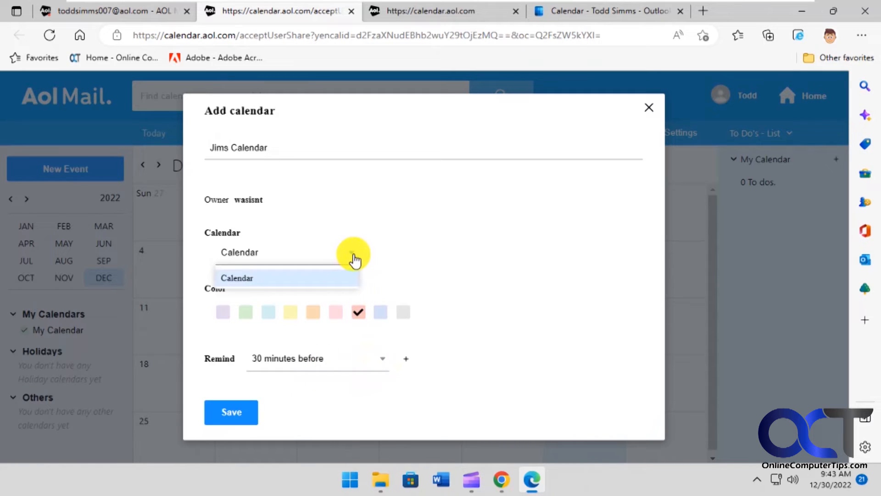
click(231, 412)
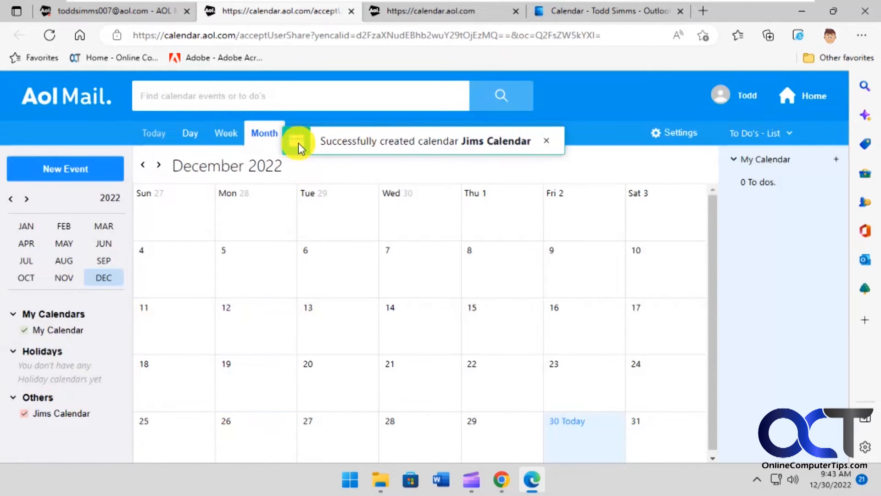
Step: Advance to January 2023 and toggle the shared calendar's checkbox off and on
click(159, 165)
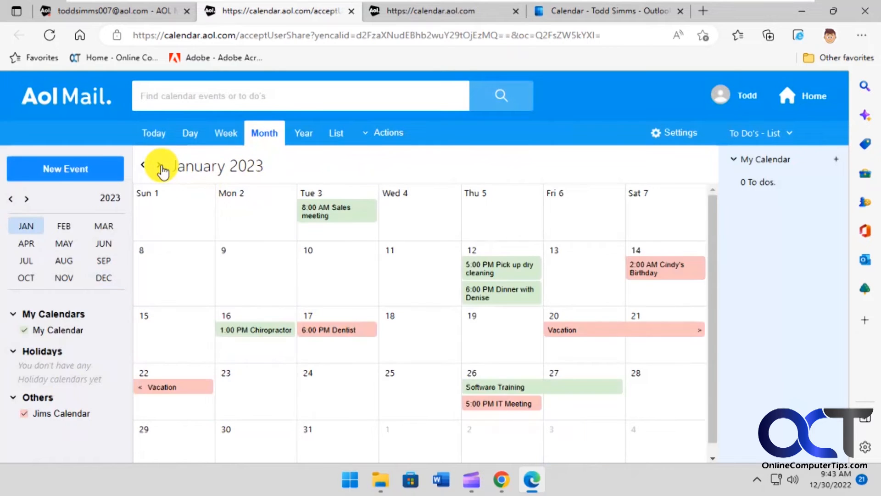
mouse_move(256, 335)
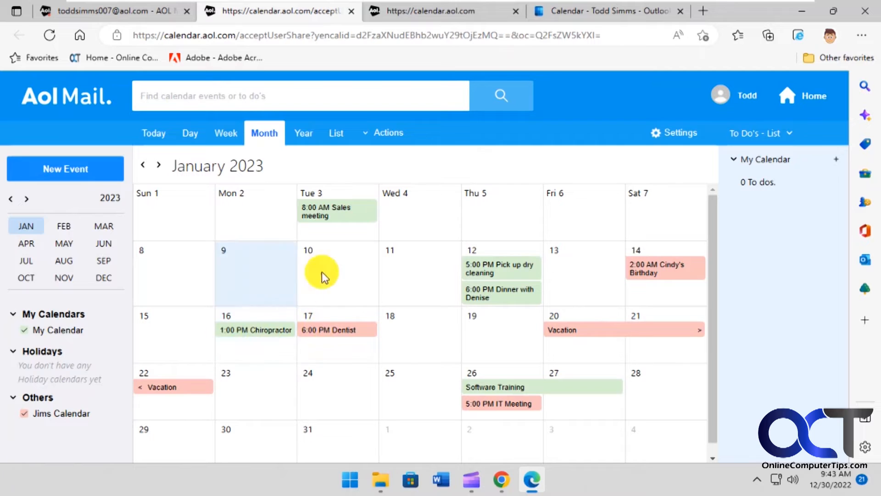
mouse_move(106, 389)
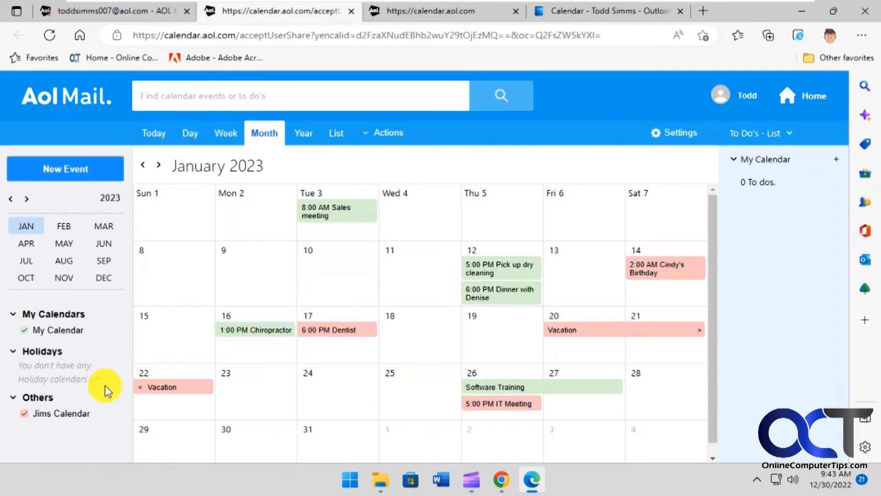
click(24, 414)
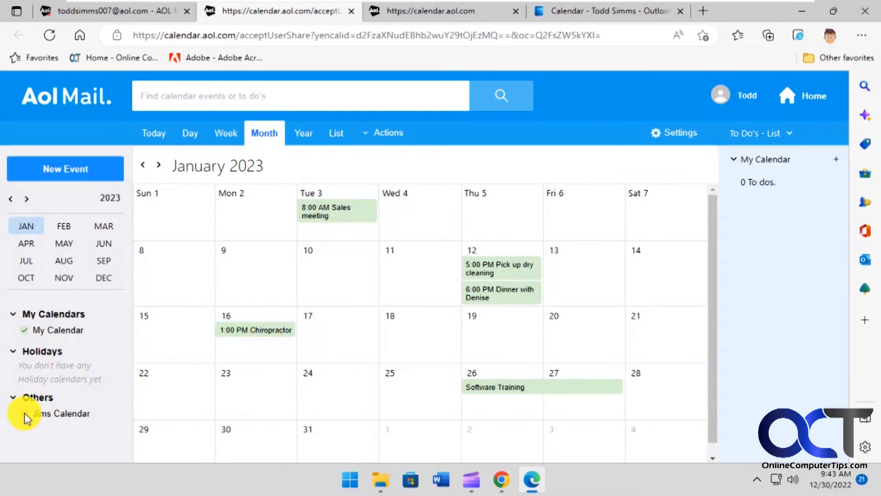
click(61, 413)
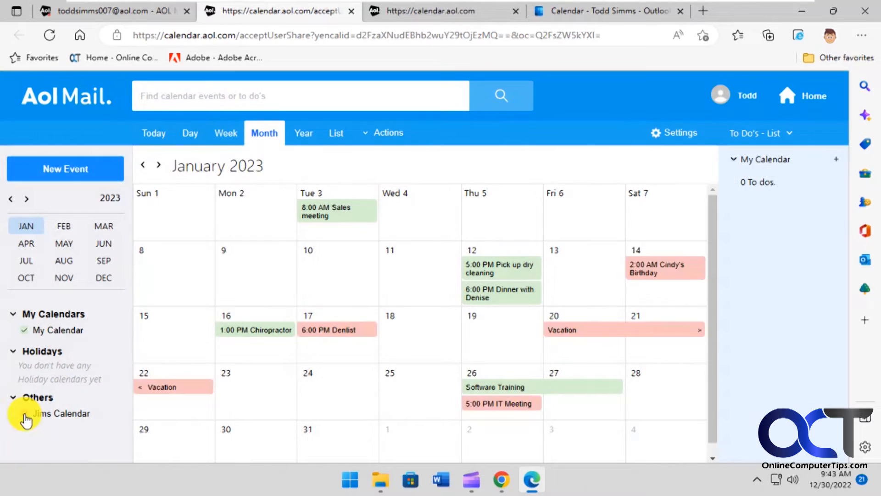
click(25, 413)
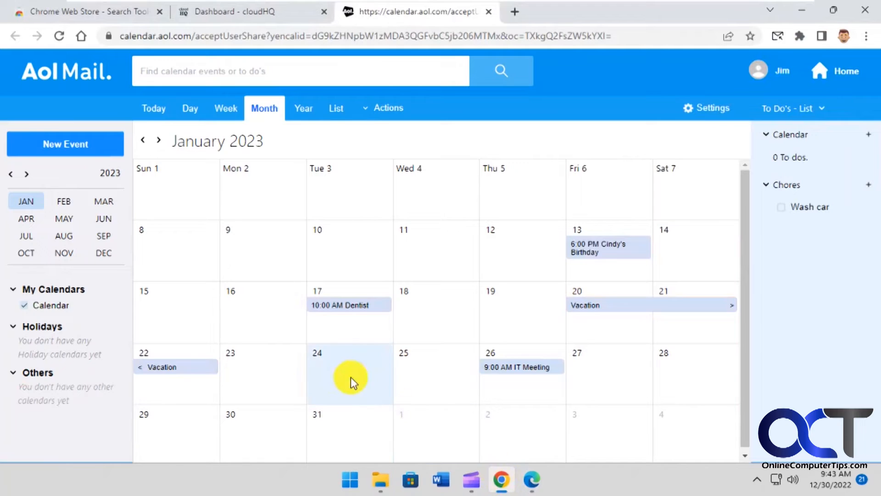
Step: Save an event titled 'New event' on January 24, then close the day view
click(350, 374)
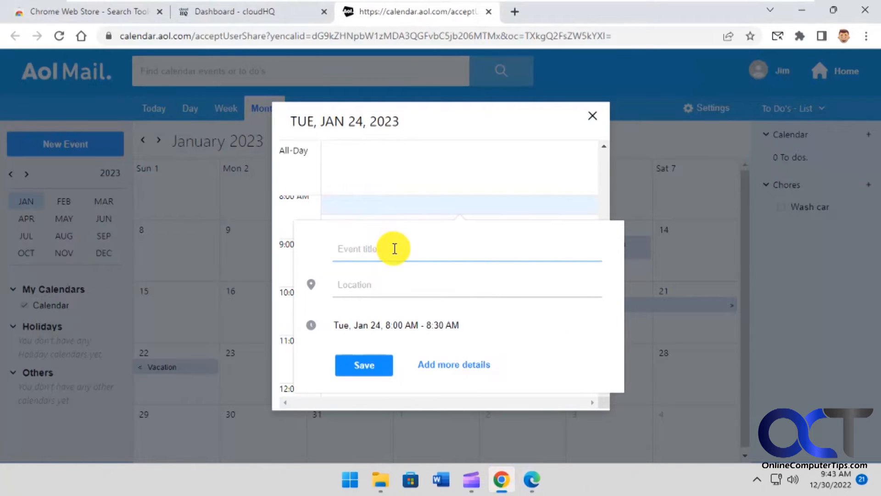
text(New event)
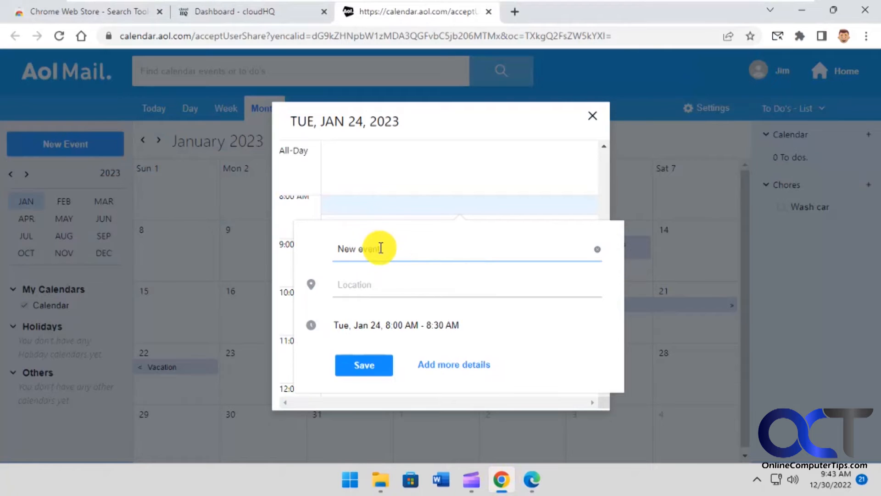
click(363, 365)
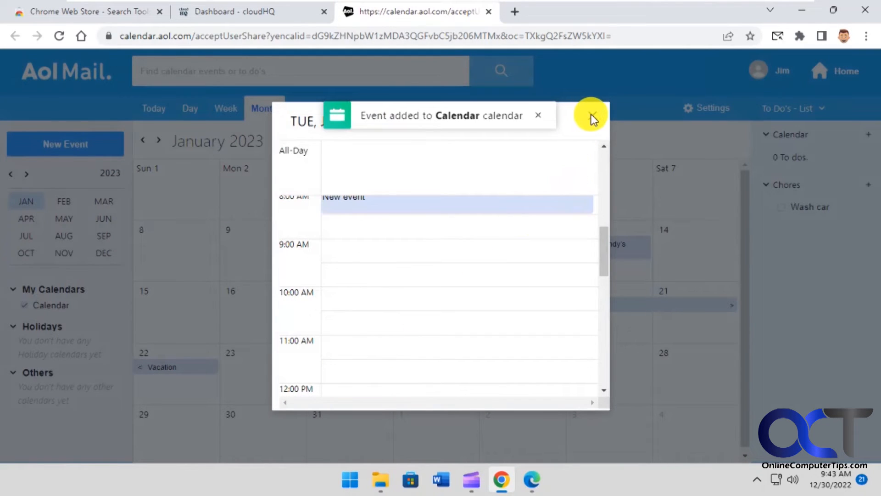
click(538, 115)
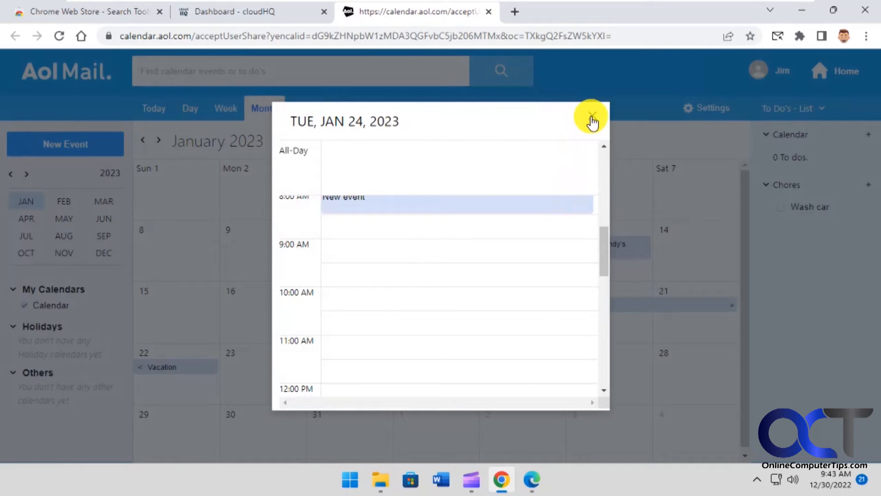
click(590, 119)
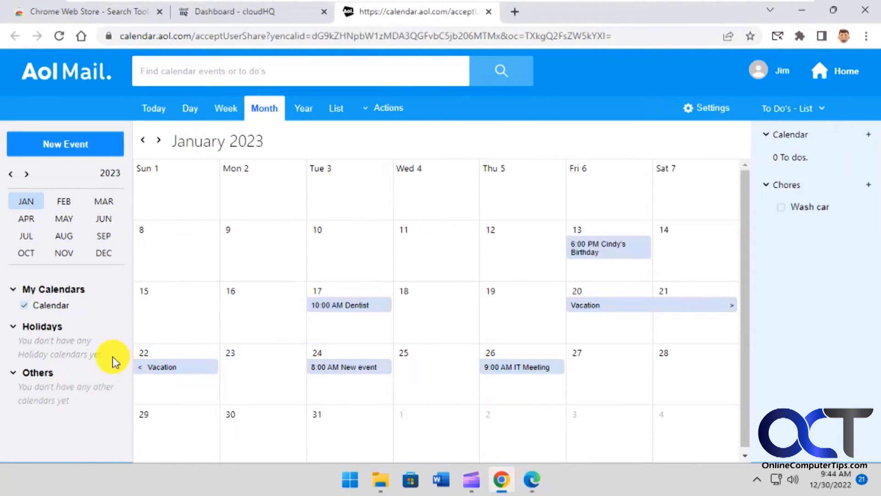
Step: Export Calendar to Calendar_Calendar.ics and show the download in its folder
click(113, 305)
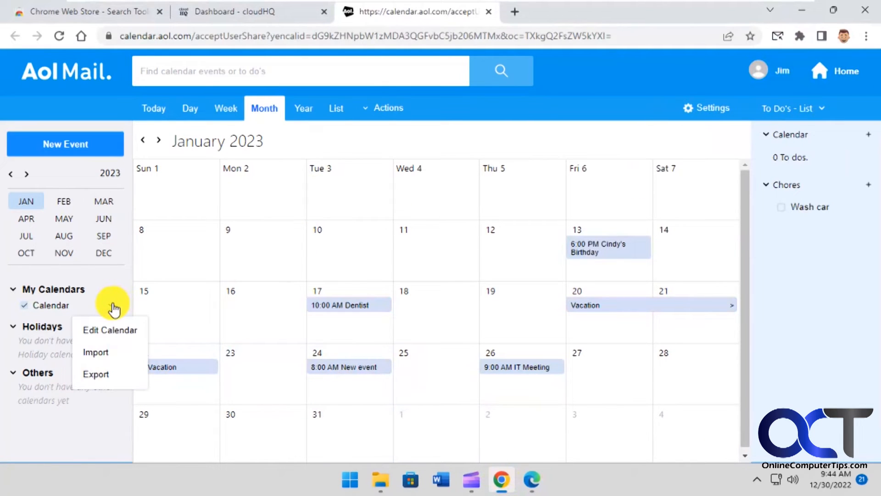
mouse_move(107, 377)
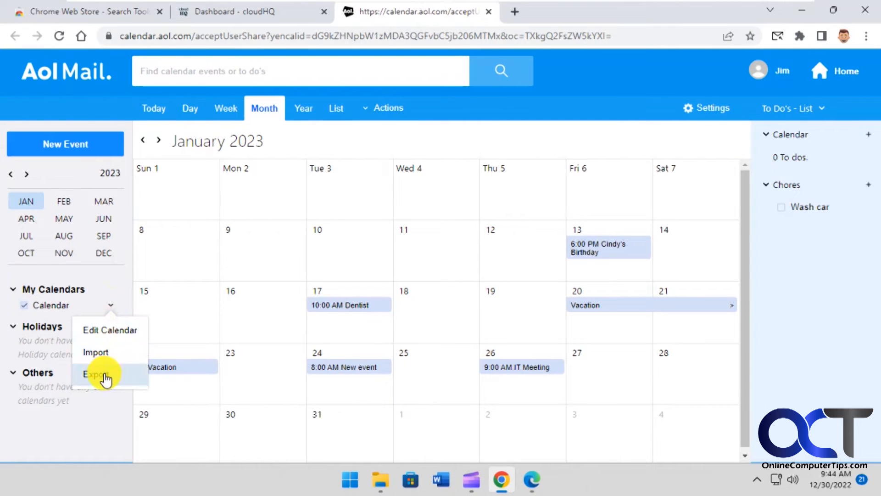
click(104, 374)
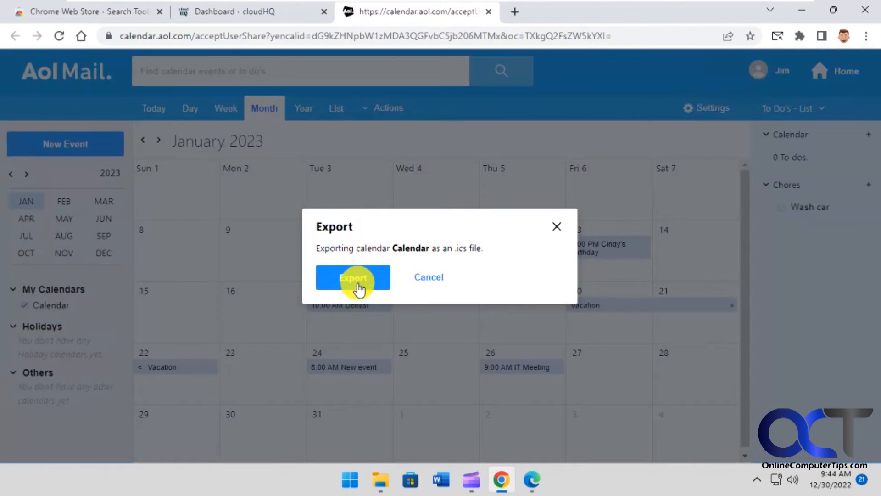
click(353, 277)
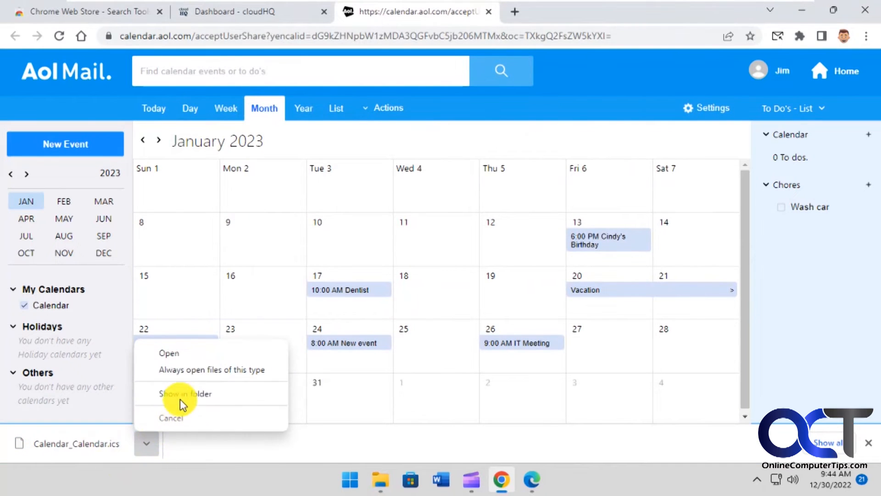
click(185, 393)
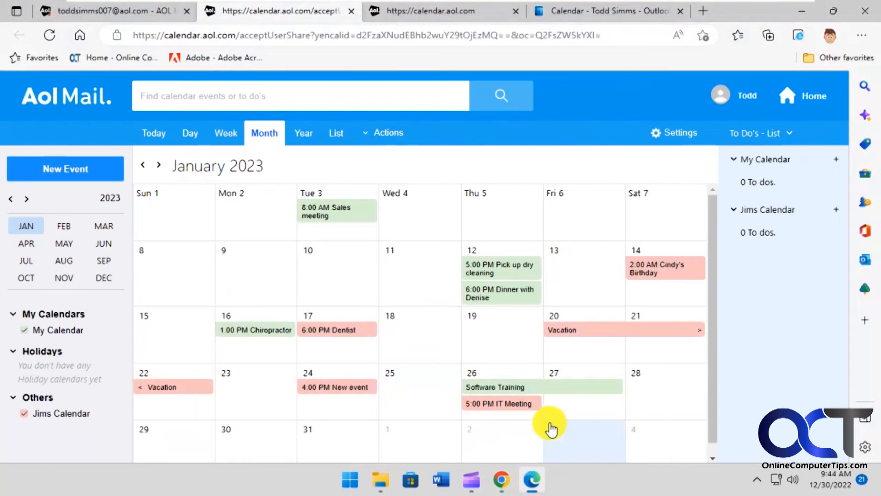
Step: Upload Calendar_Calendar.ics from Downloads into Outlook's Calendar, then close the Add calendar dialog
click(607, 10)
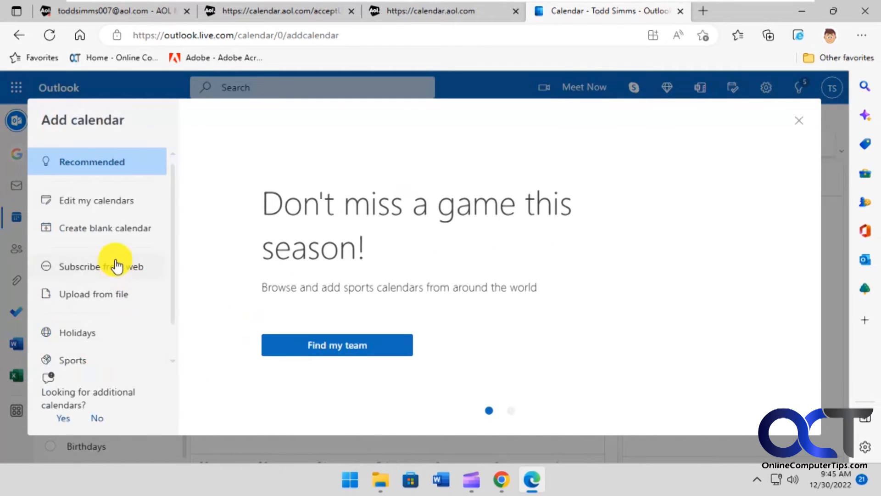
click(93, 294)
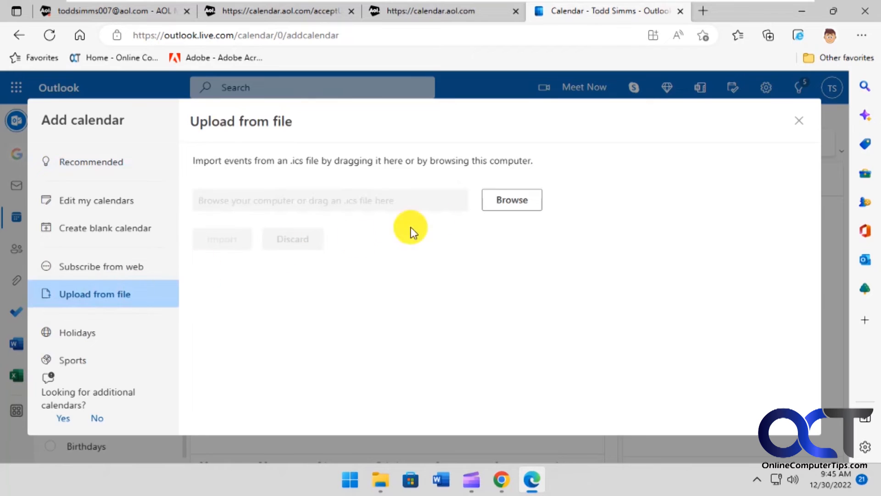
click(511, 199)
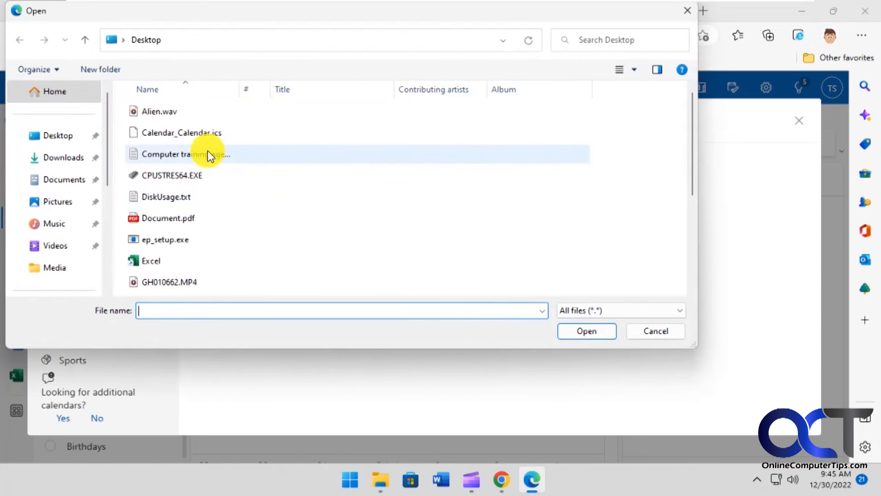
click(63, 158)
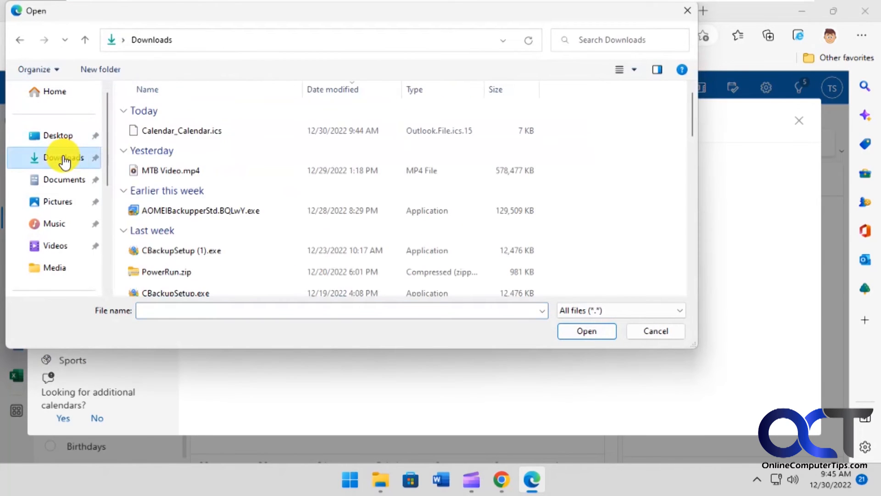
click(586, 330)
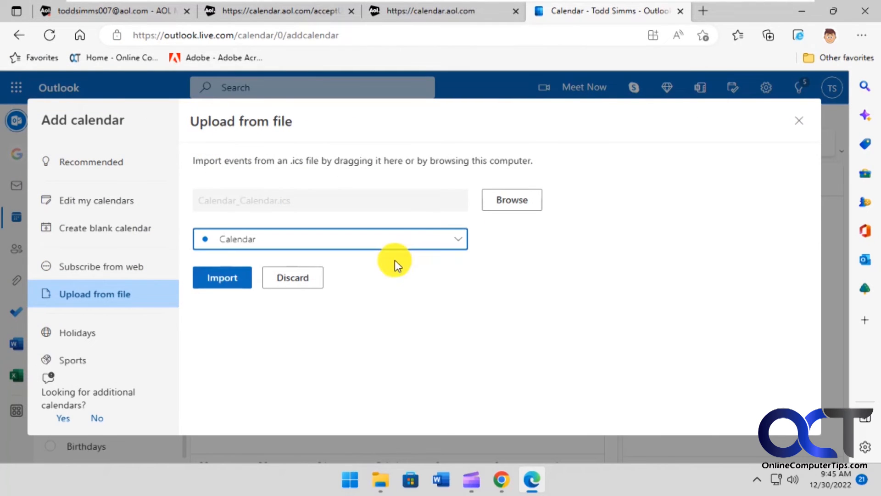
click(221, 277)
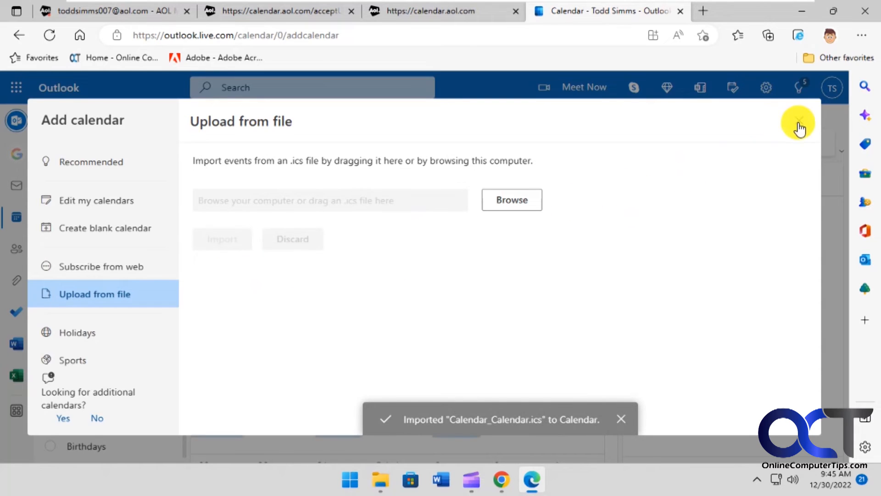
click(798, 123)
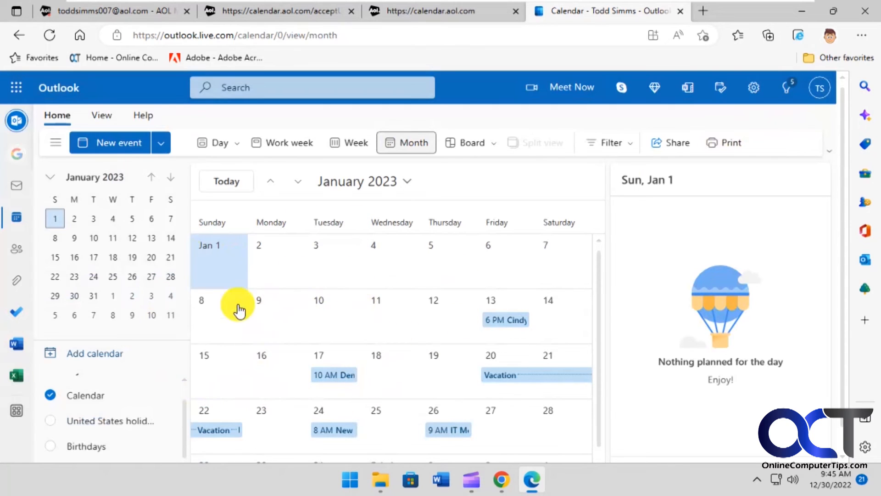
mouse_move(443, 390)
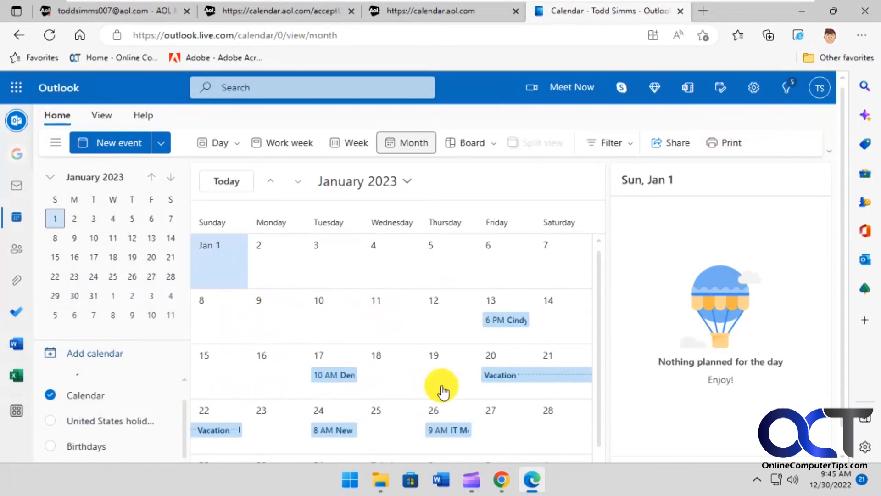
mouse_move(340, 312)
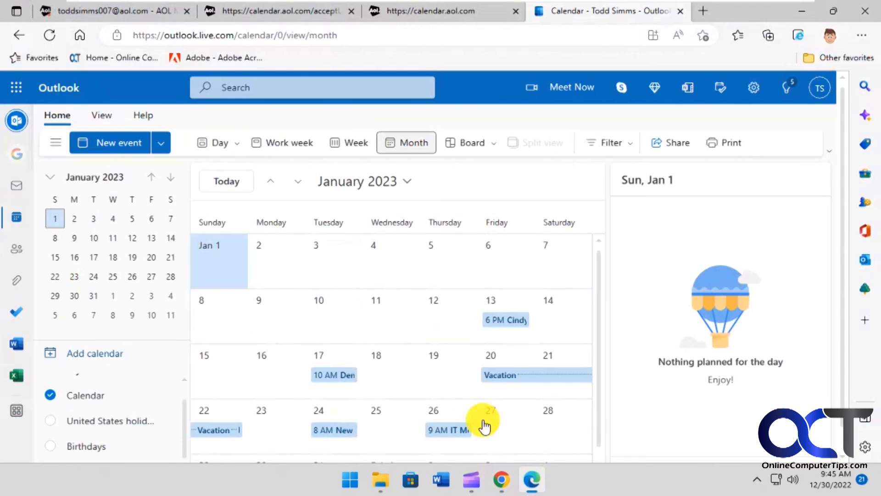
mouse_move(404, 253)
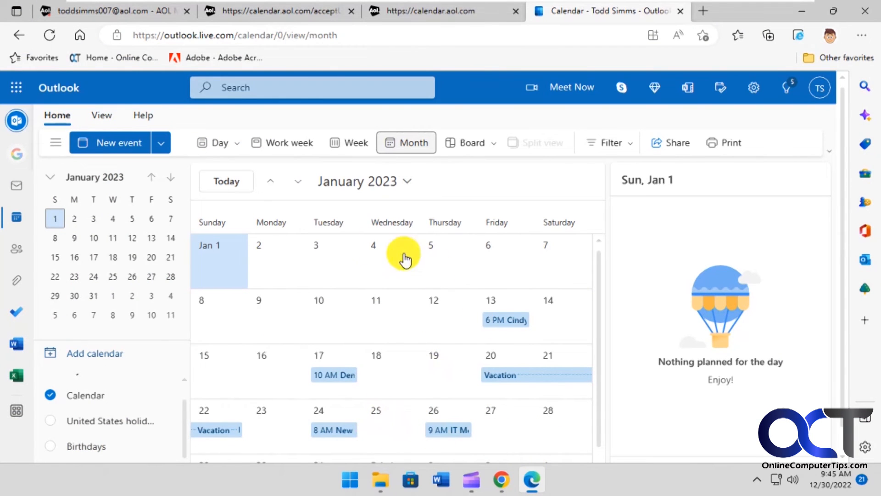
mouse_move(502, 466)
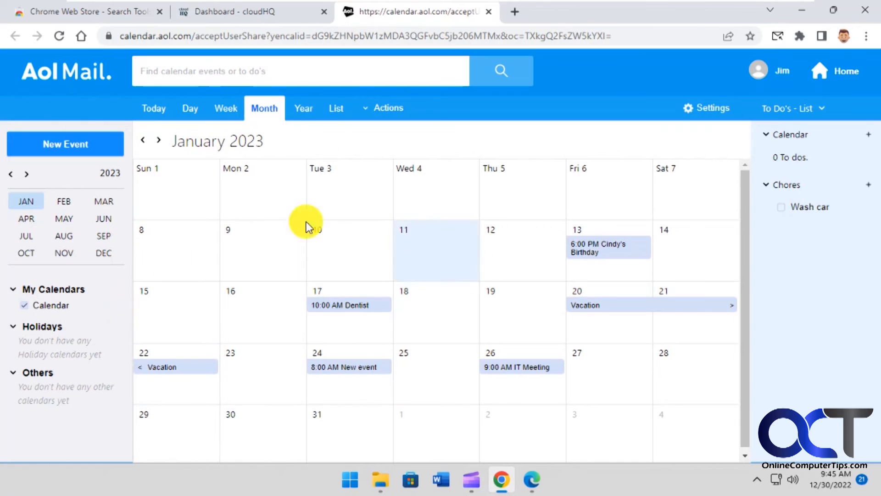
Step: Open the options menu for the calendar named Calendar under My Calendars
click(55, 305)
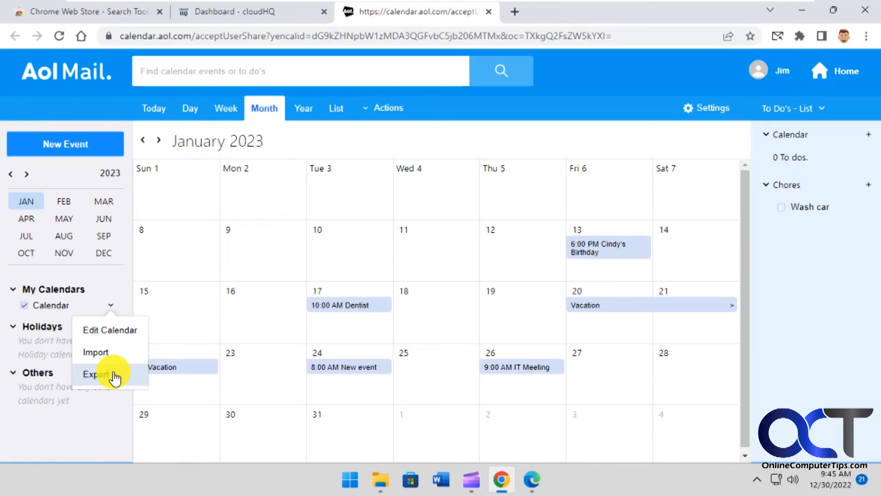
mouse_move(546, 263)
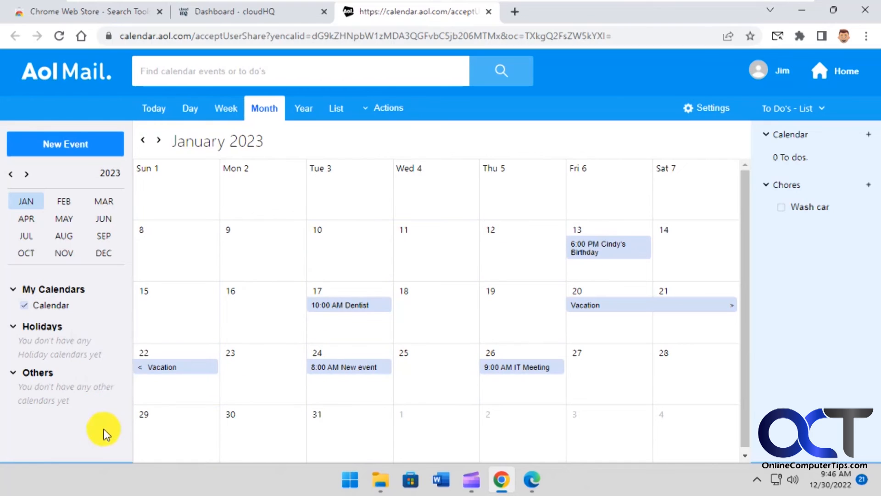
click(111, 305)
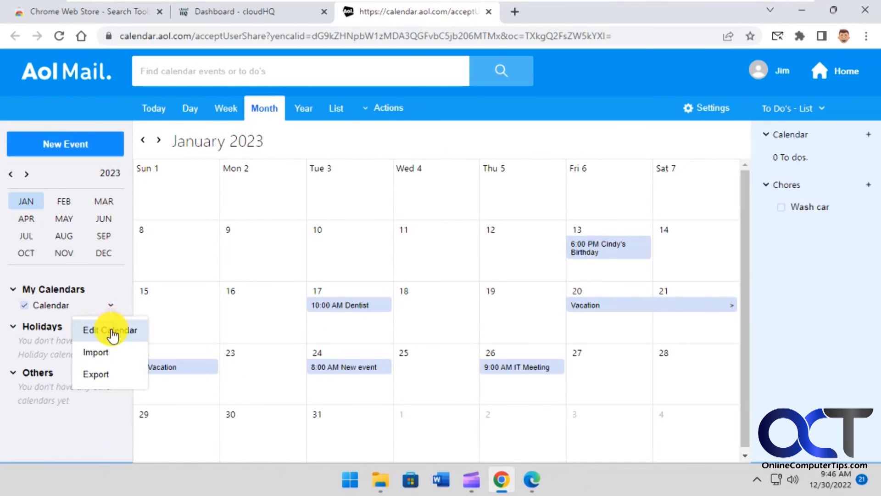
Step: Choose Edit Calendar to show the Calendar's name, colour and email-sharing settings
click(111, 330)
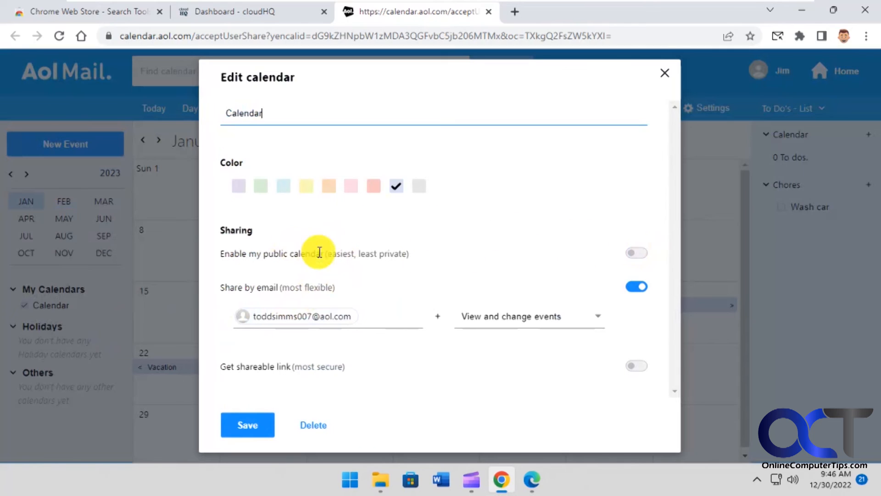
mouse_move(546, 252)
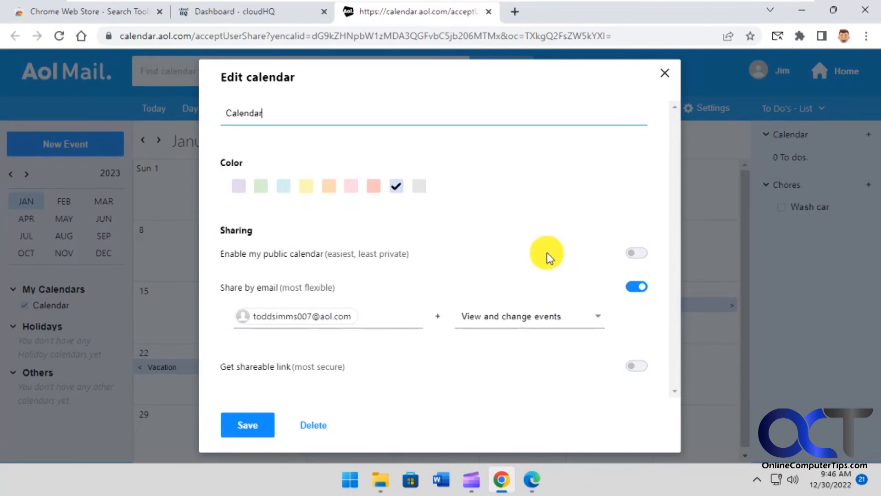
mouse_move(452, 259)
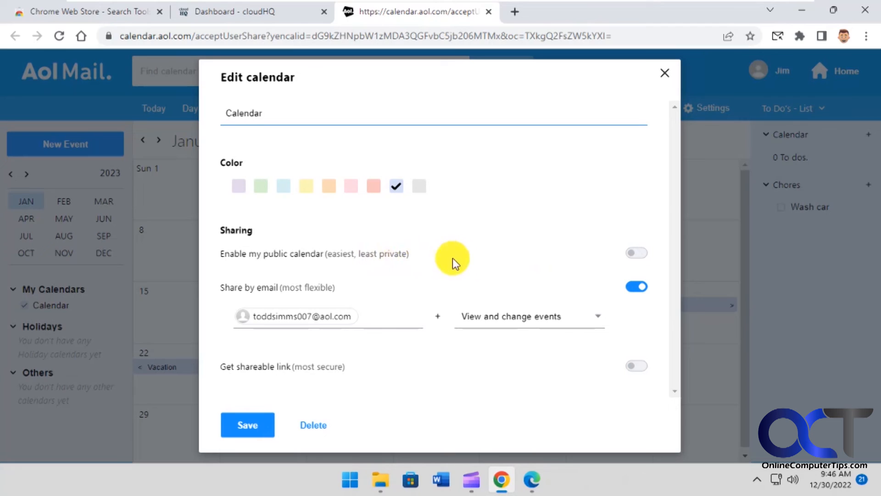
mouse_move(502, 252)
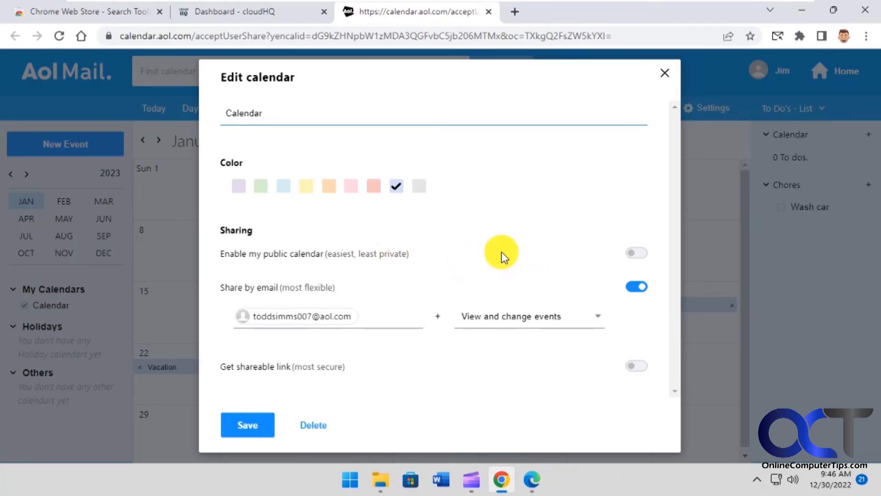
mouse_move(399, 250)
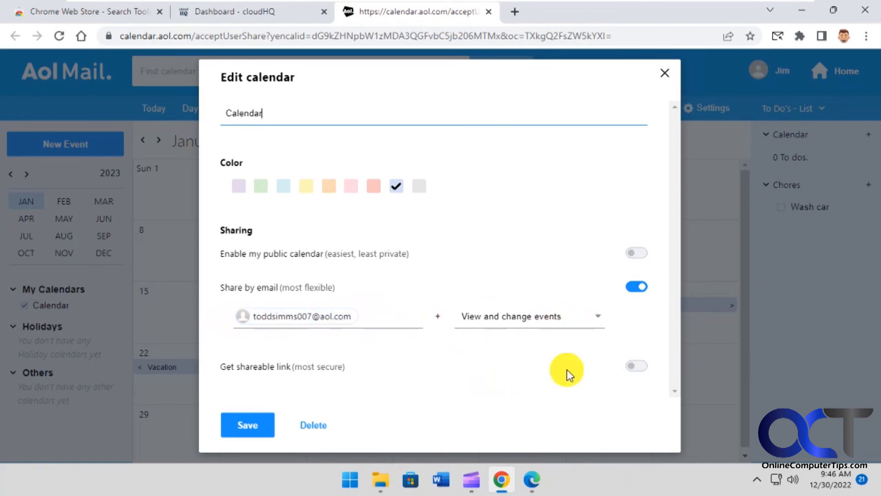
mouse_move(677, 394)
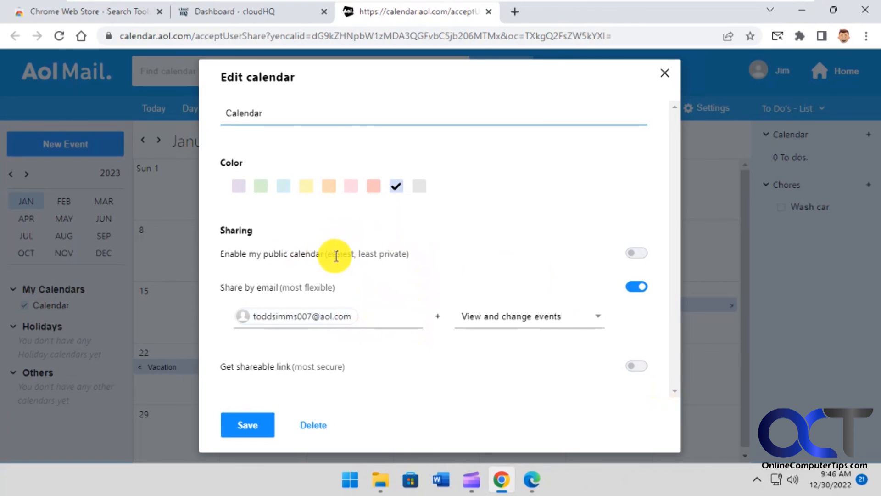
mouse_move(384, 214)
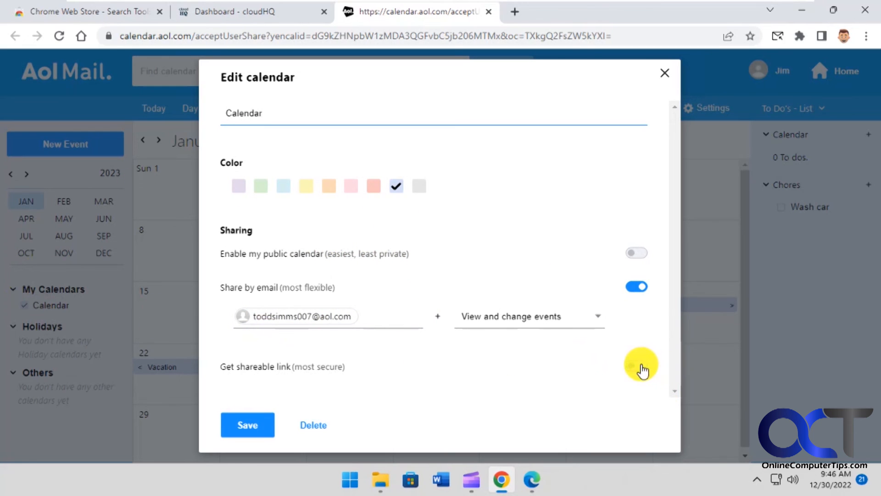
Step: Switch on Get shareable link to reveal the Calendar's HTML and ICS addresses
click(637, 364)
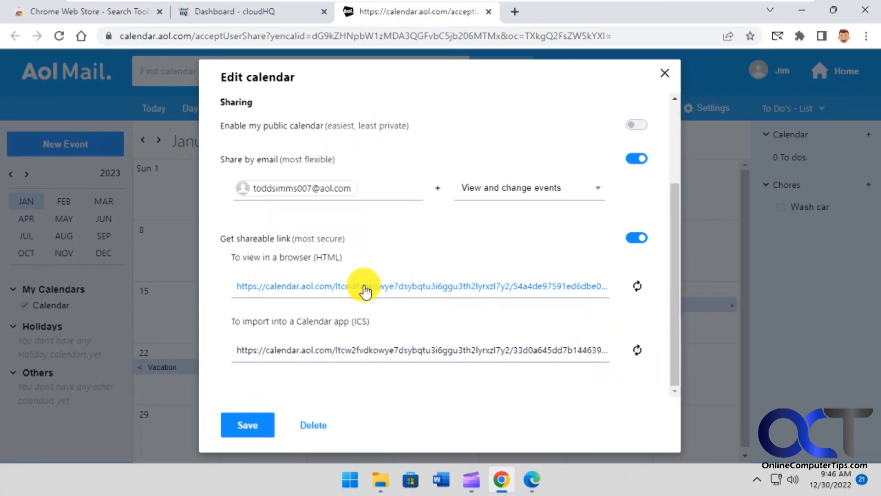
mouse_move(430, 287)
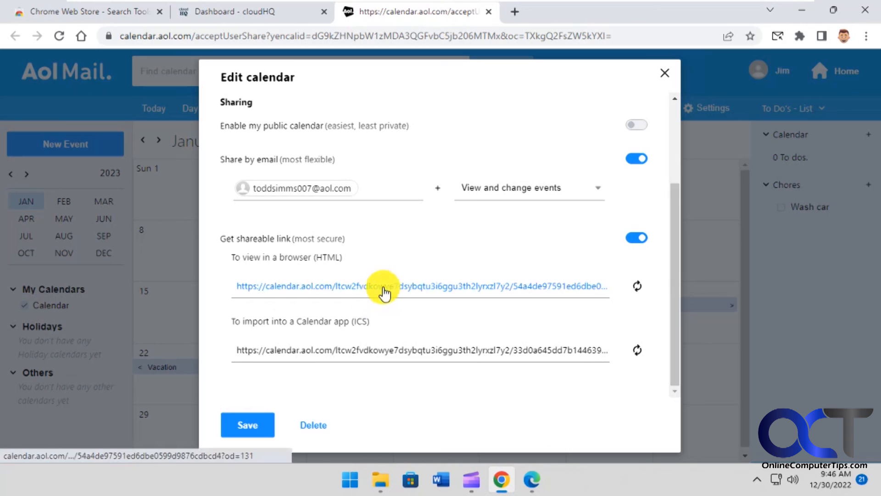
mouse_move(357, 323)
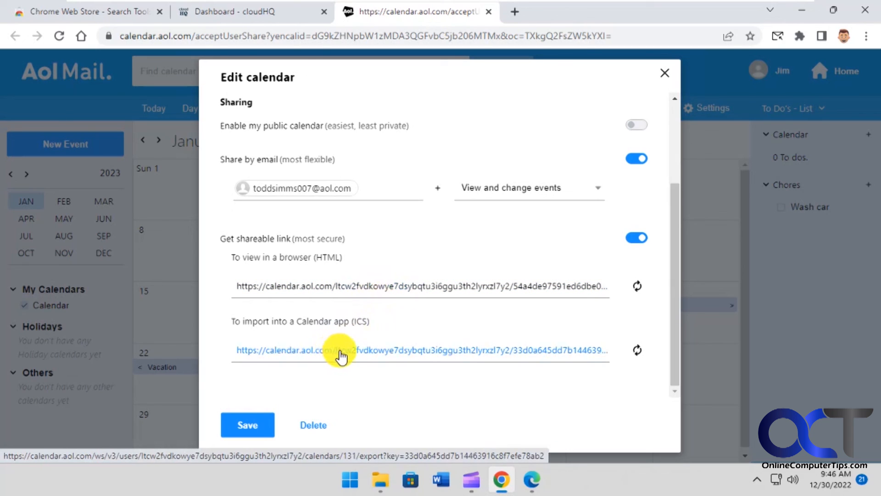
mouse_move(176, 393)
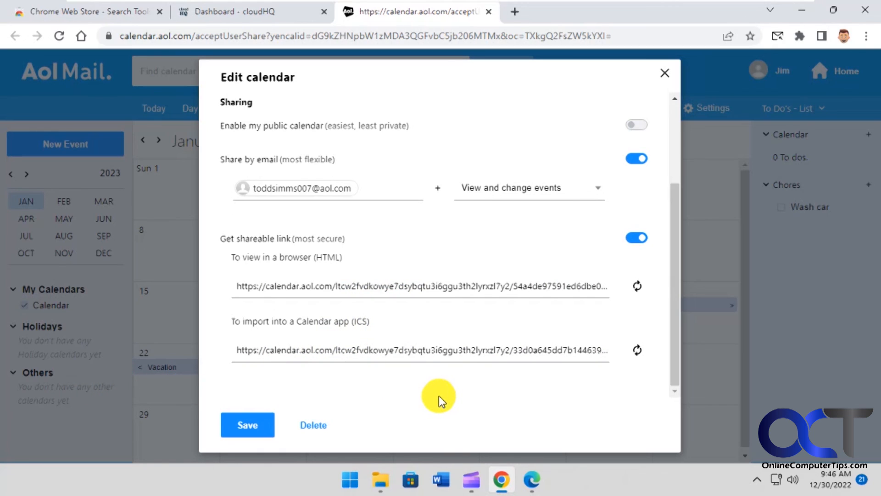
mouse_move(410, 401)
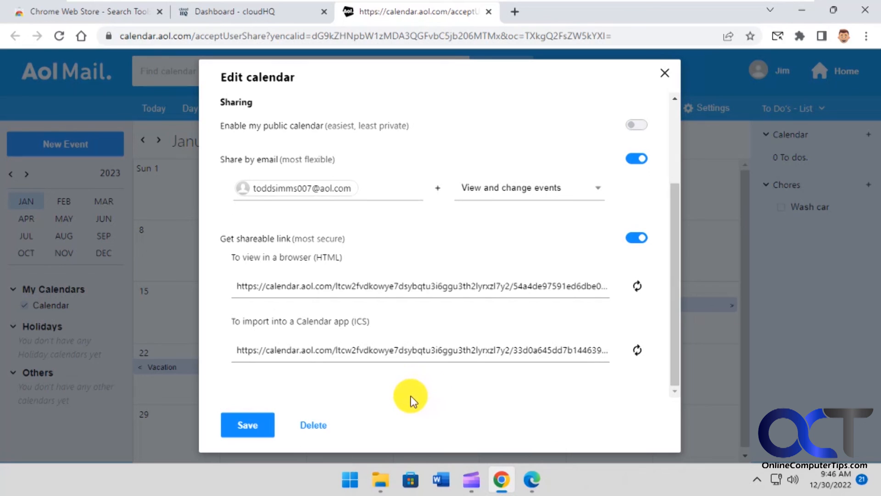